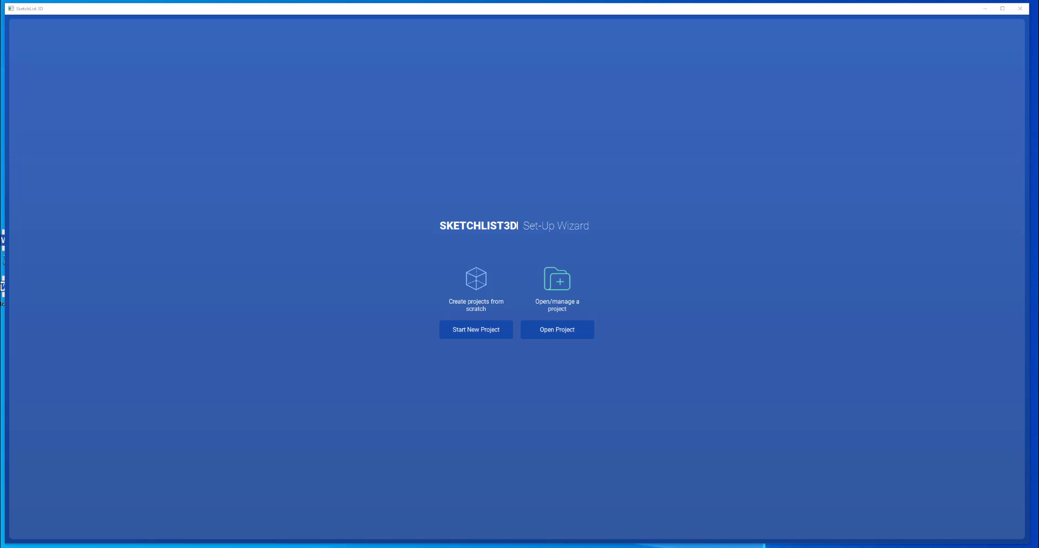
mouse_move(407, 348)
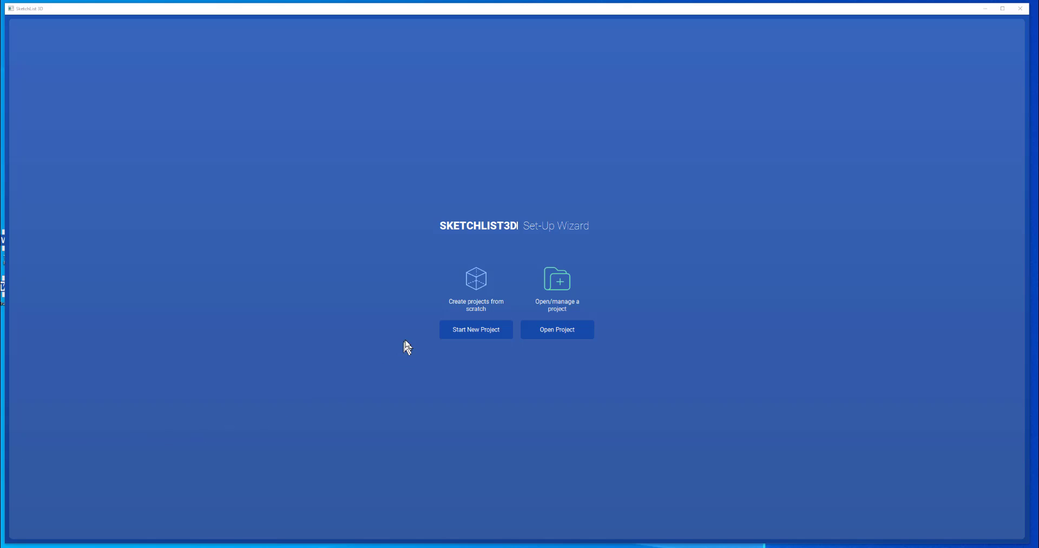
Open the saved Storage unit 2 project from the project list.
left_click(558, 329)
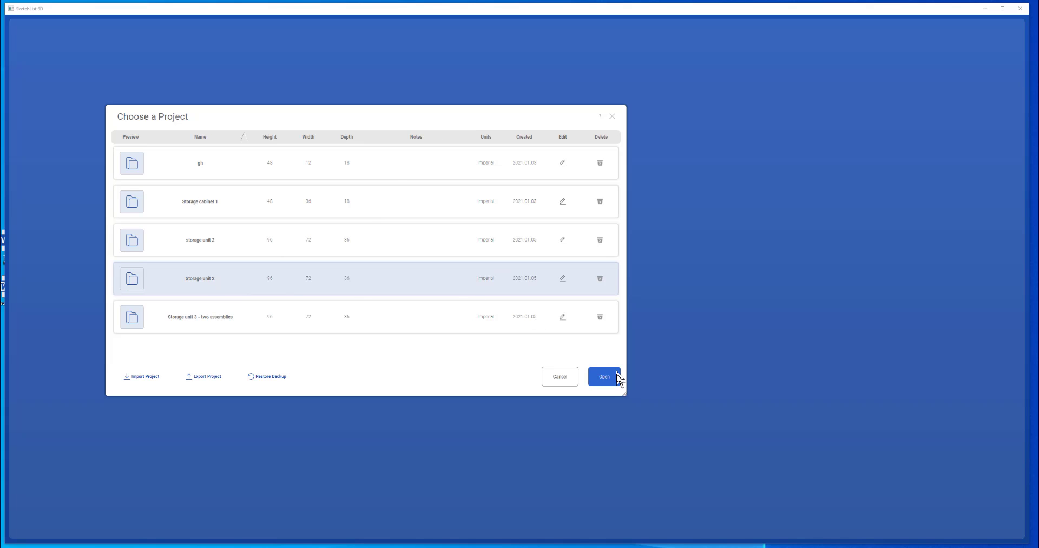
left_click(604, 377)
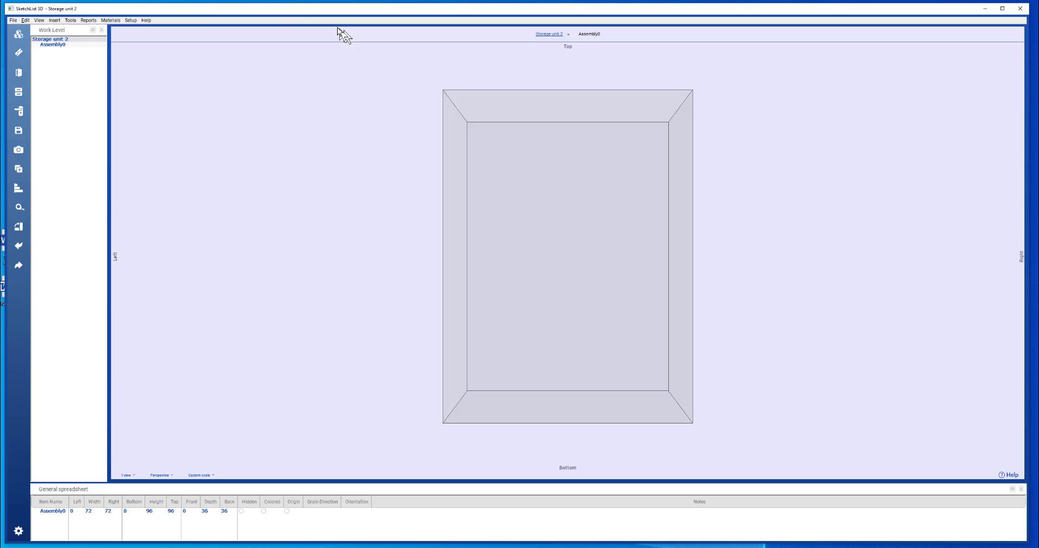
mouse_move(80, 10)
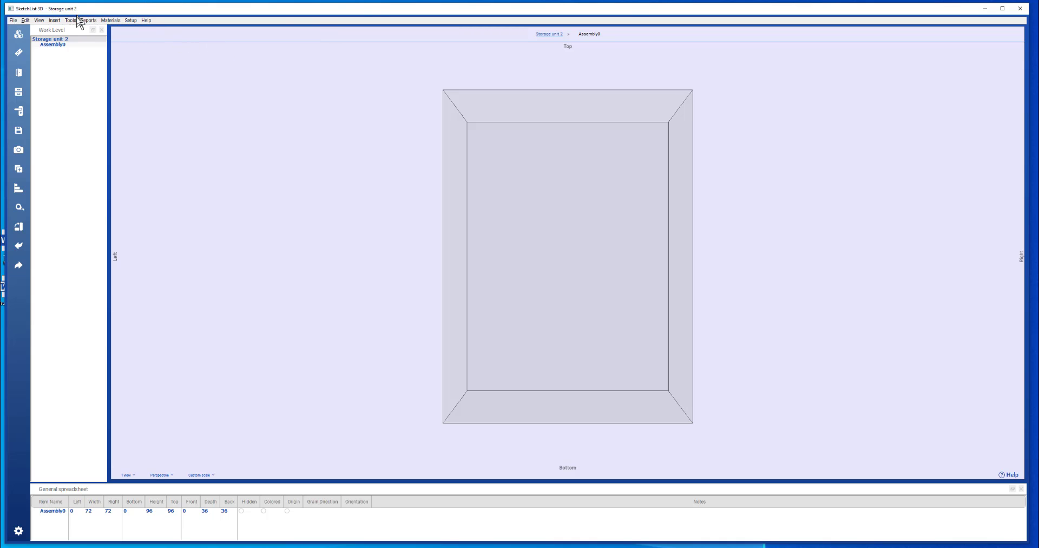
Show Assembly0's properties form beside the model view.
left_click(41, 20)
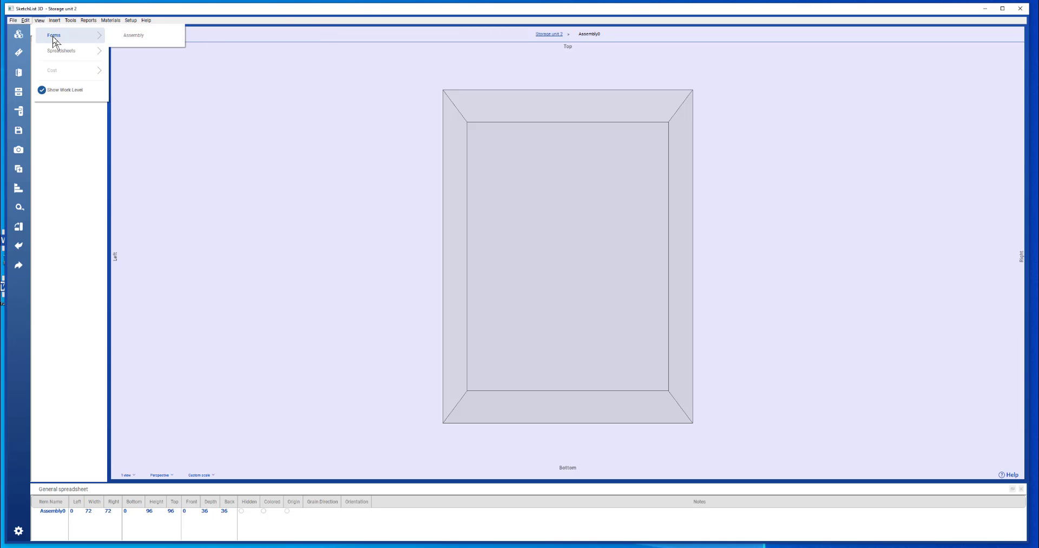
left_click(135, 37)
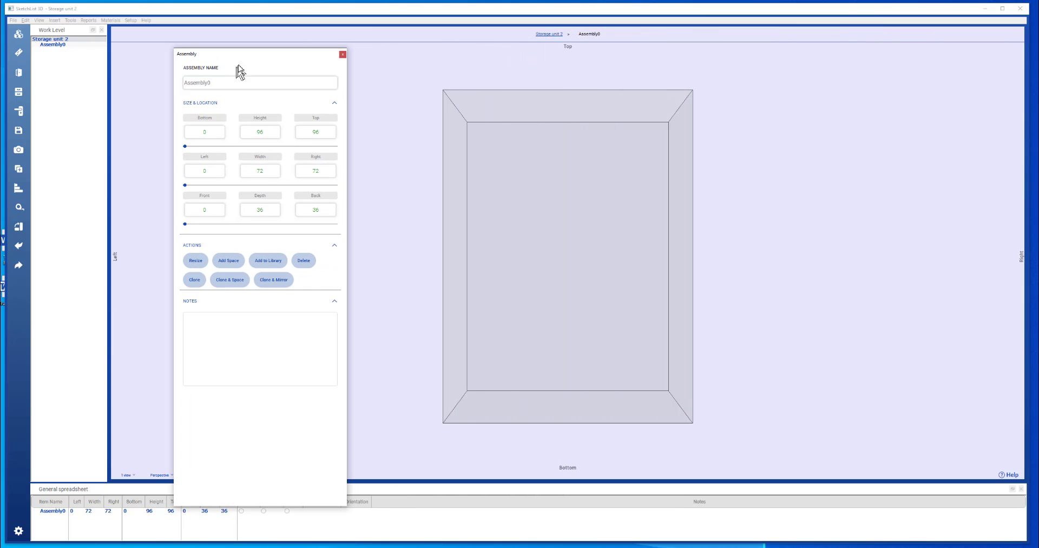
mouse_move(59, 80)
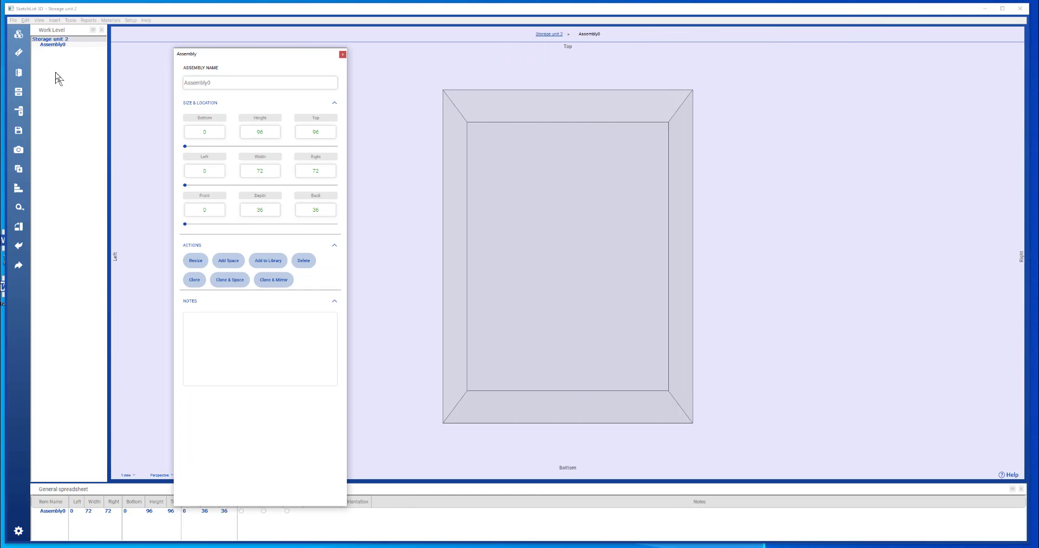
mouse_move(61, 56)
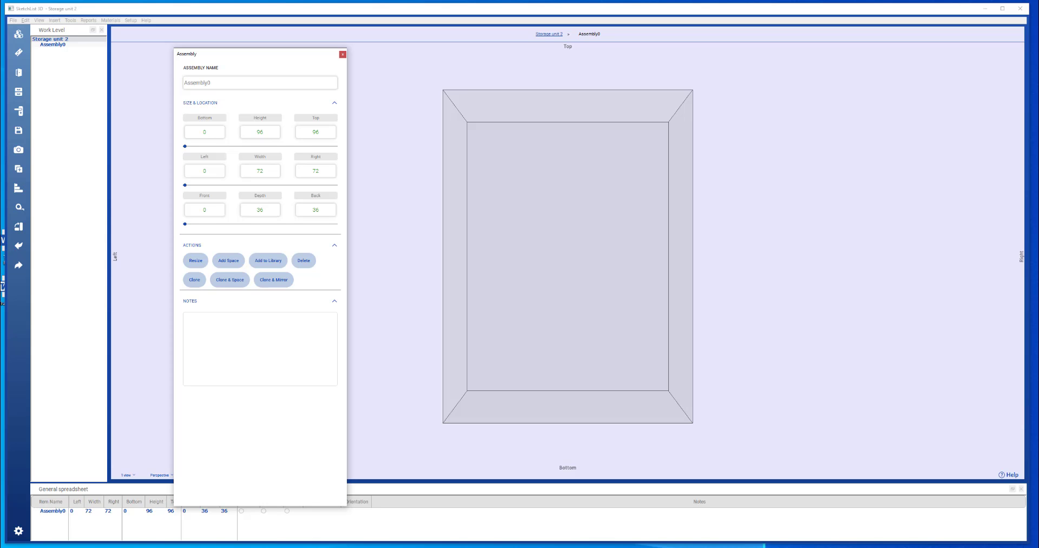
mouse_move(167, 74)
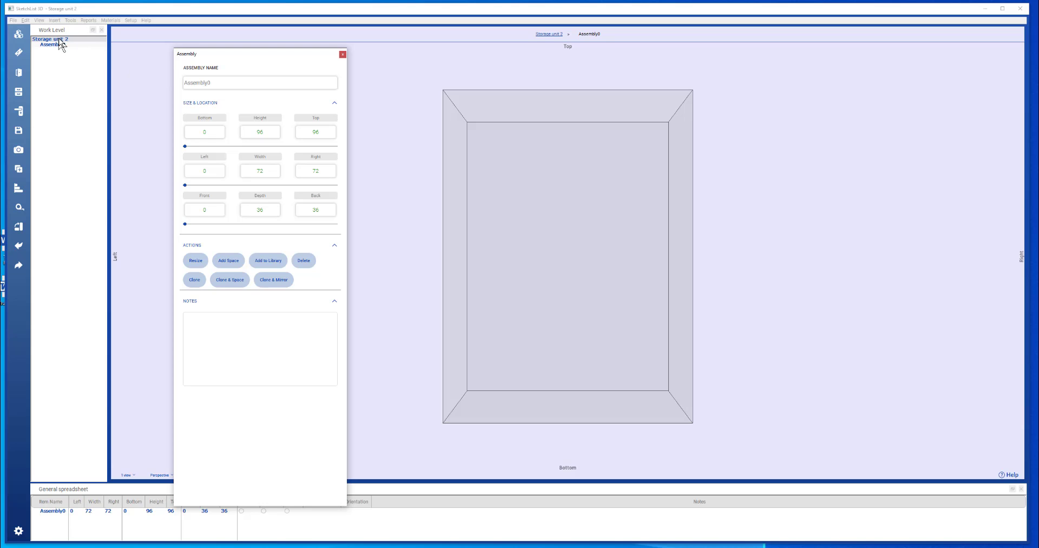
mouse_move(74, 55)
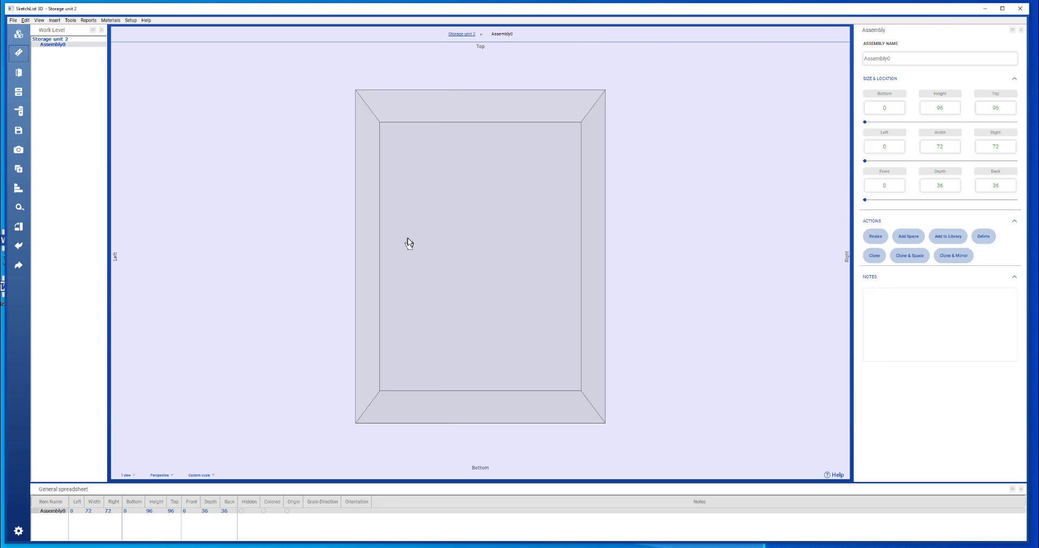
mouse_move(42, 52)
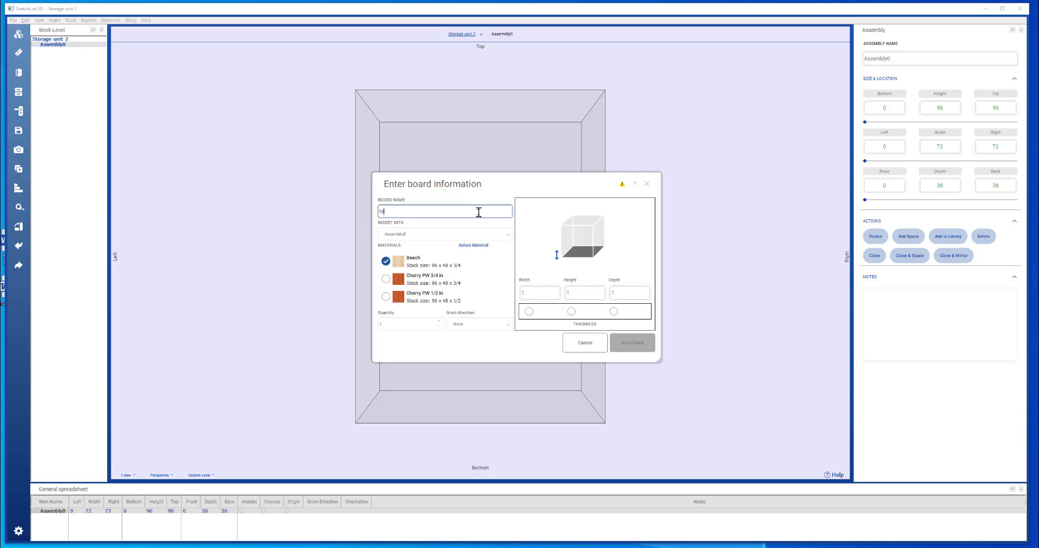
Add board 'test' to Assembly0: width 12, thickness 3/4 (height), depth 20.
type("est")
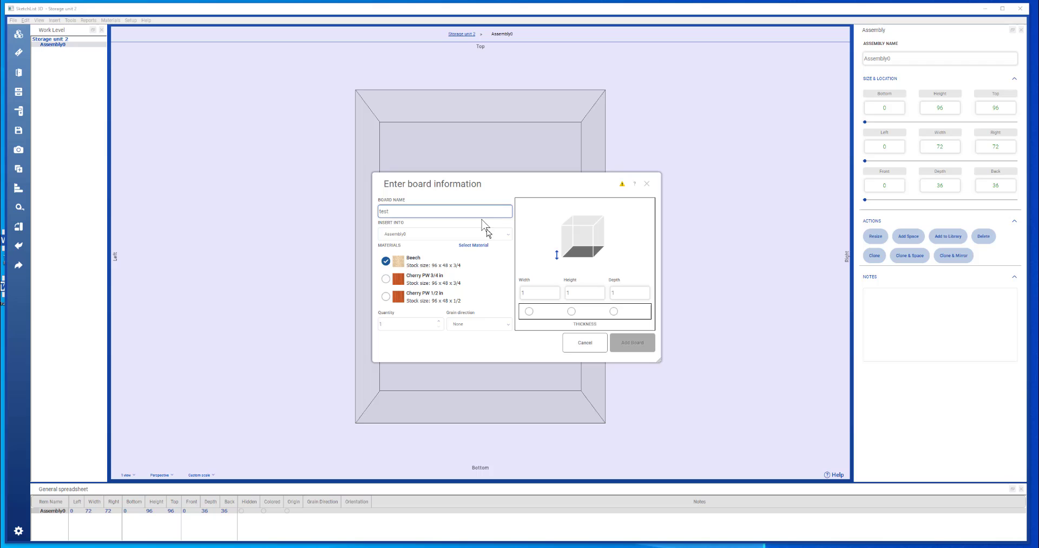
left_click(540, 293)
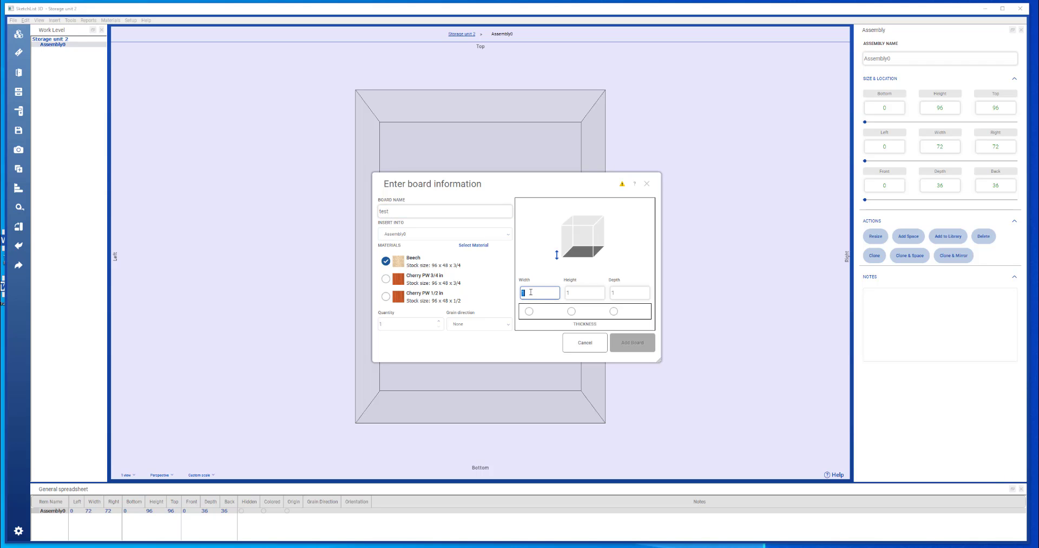
left_click(585, 292)
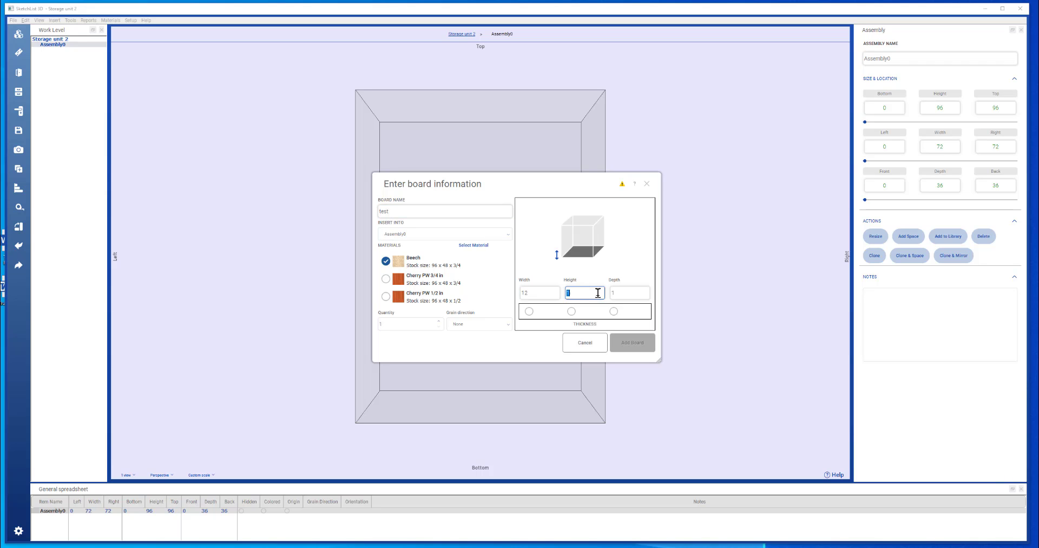
type("75")
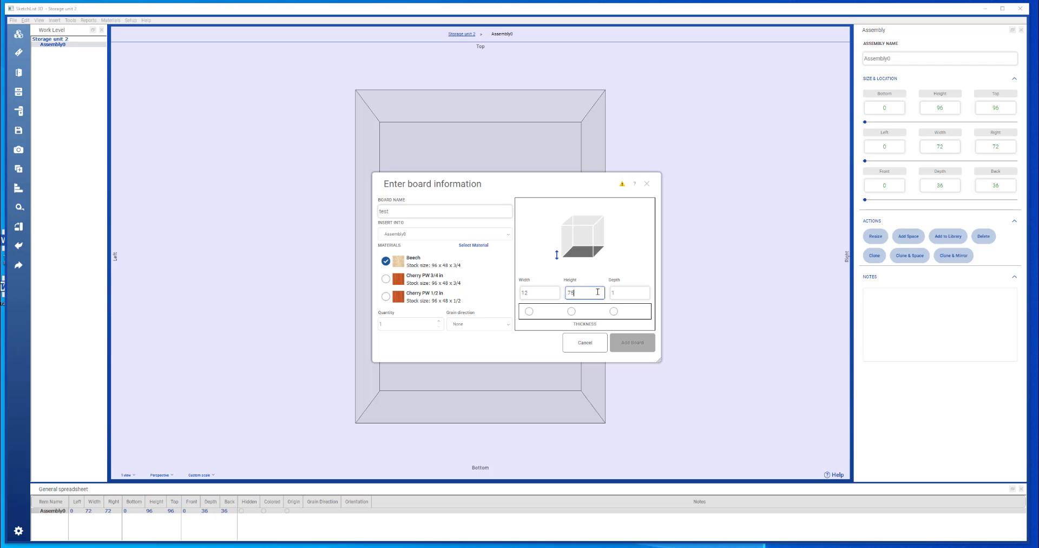
left_click(630, 292)
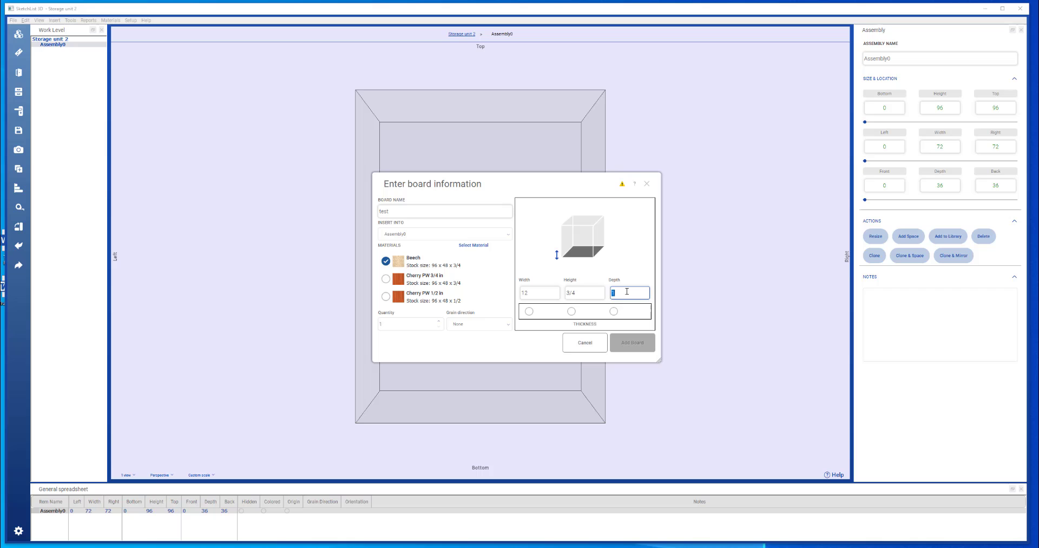
type("20")
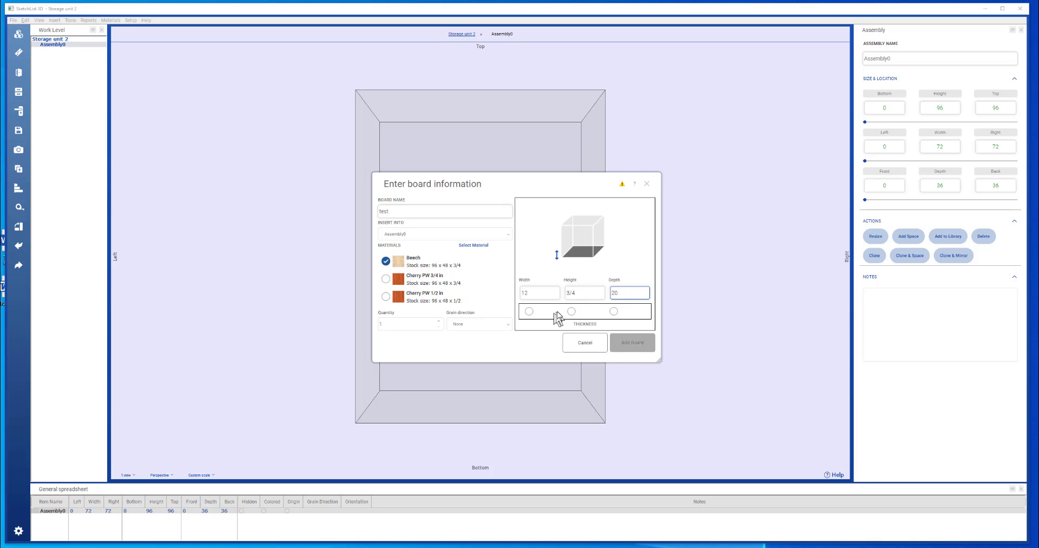
left_click(571, 311)
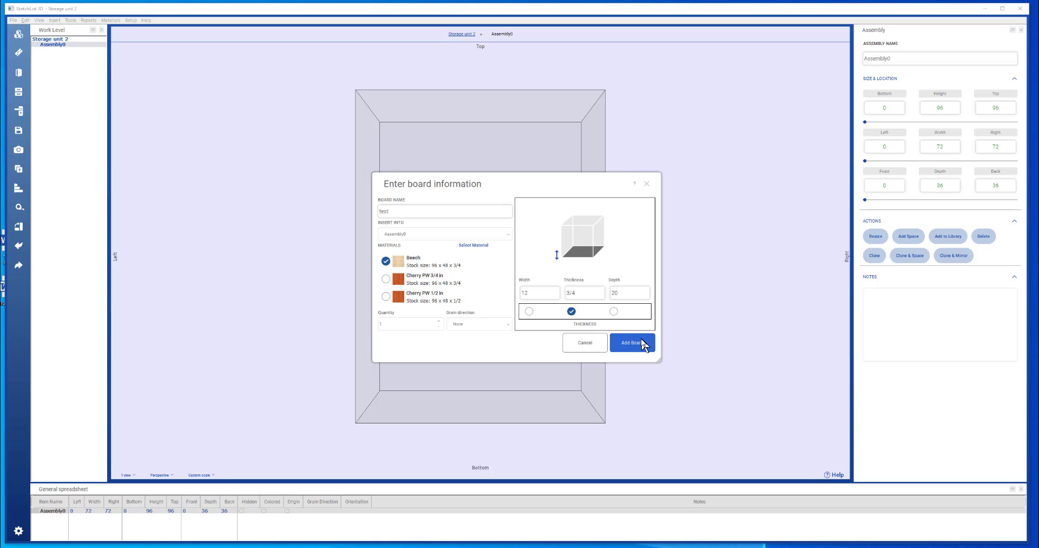
left_click(632, 342)
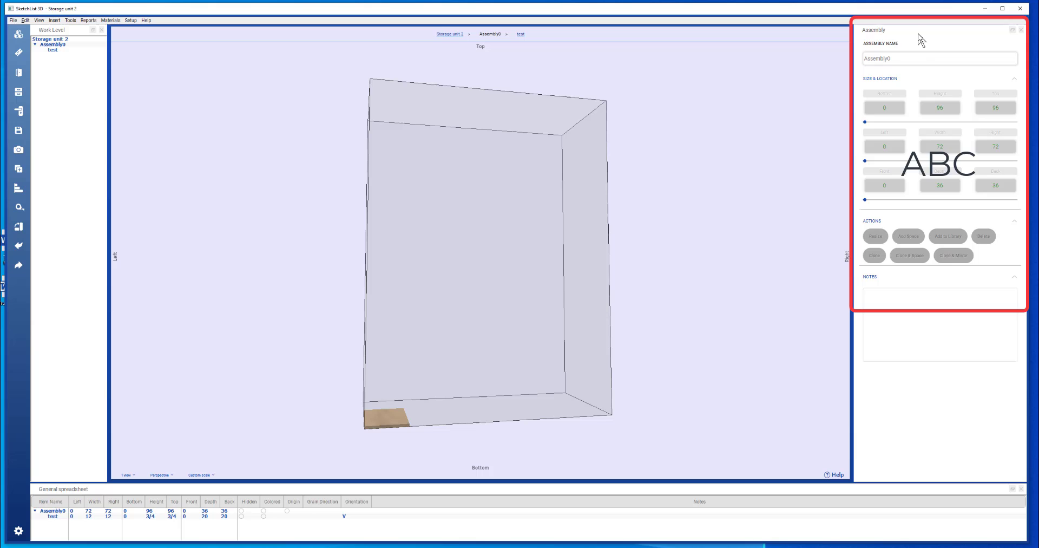
mouse_move(76, 91)
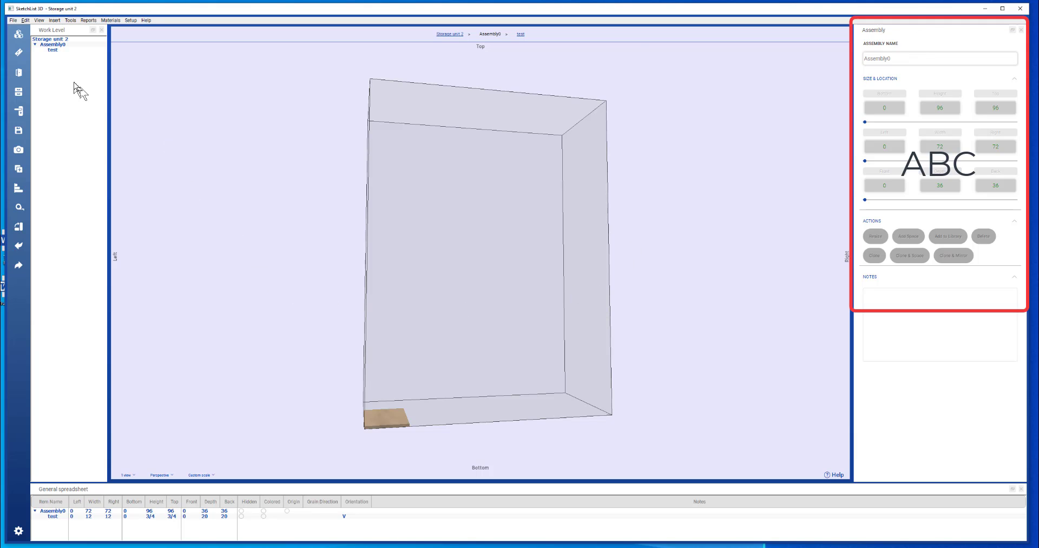
Select the test board in the Work Level tree to show its properties.
left_click(50, 53)
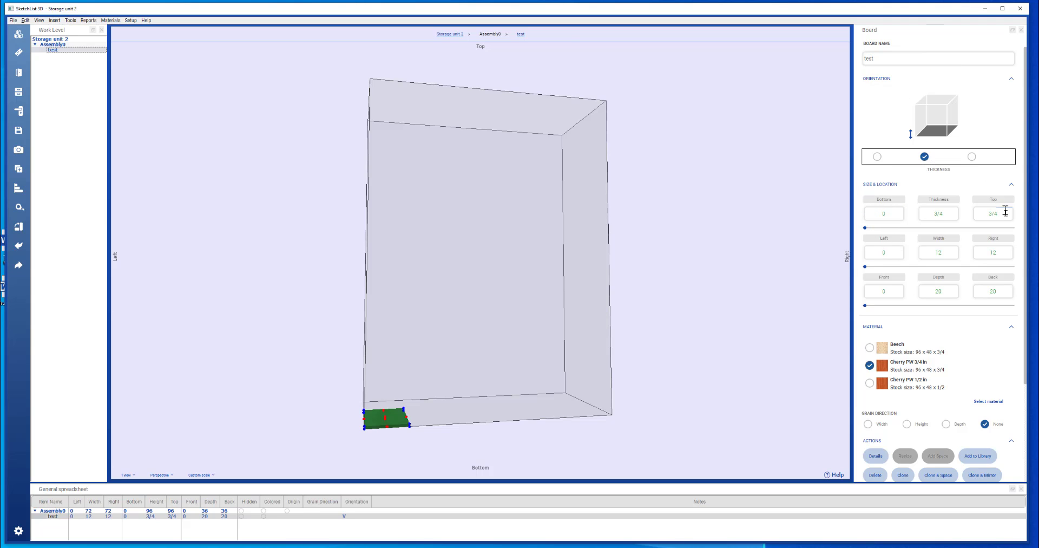
mouse_move(823, 308)
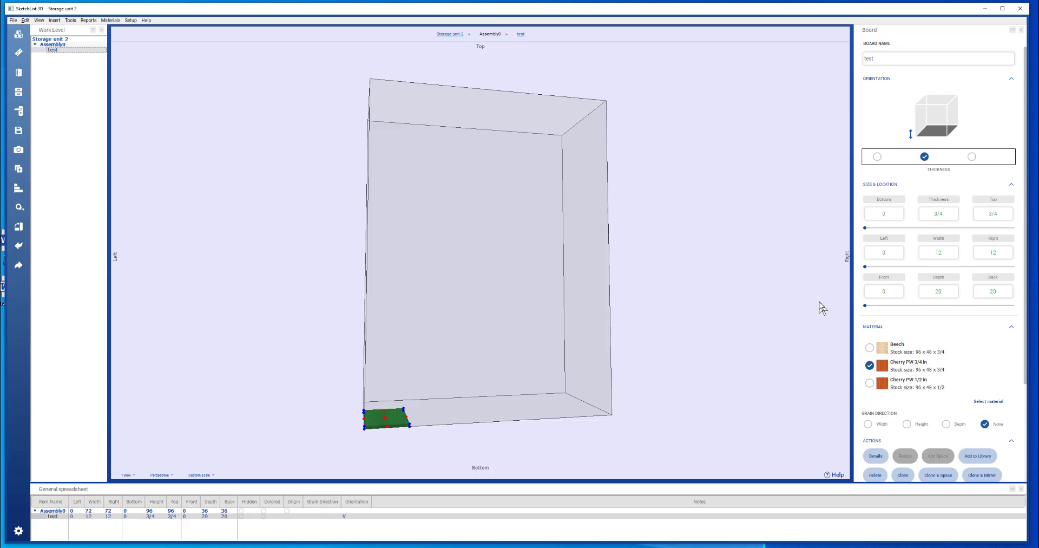
mouse_move(918, 34)
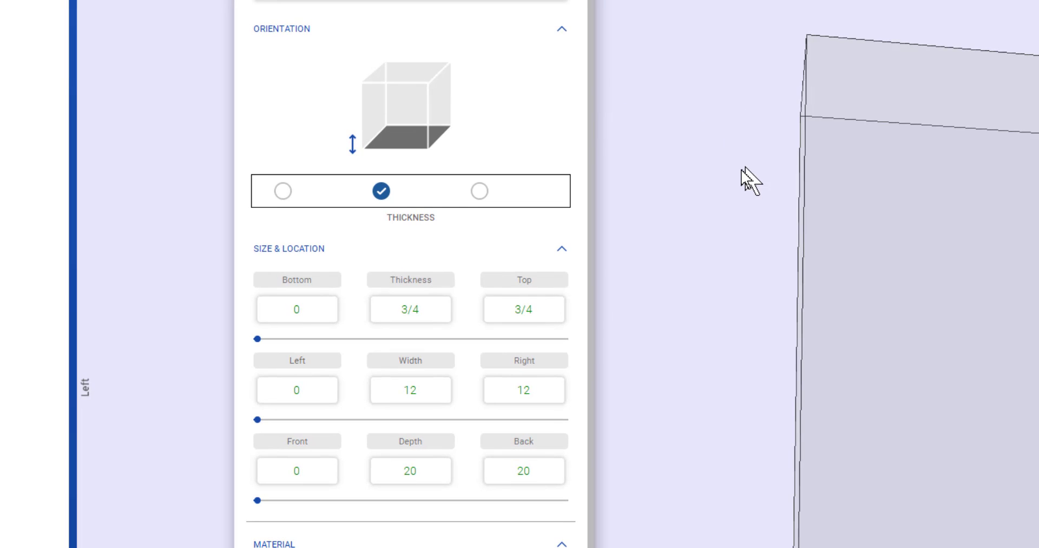
mouse_move(515, 369)
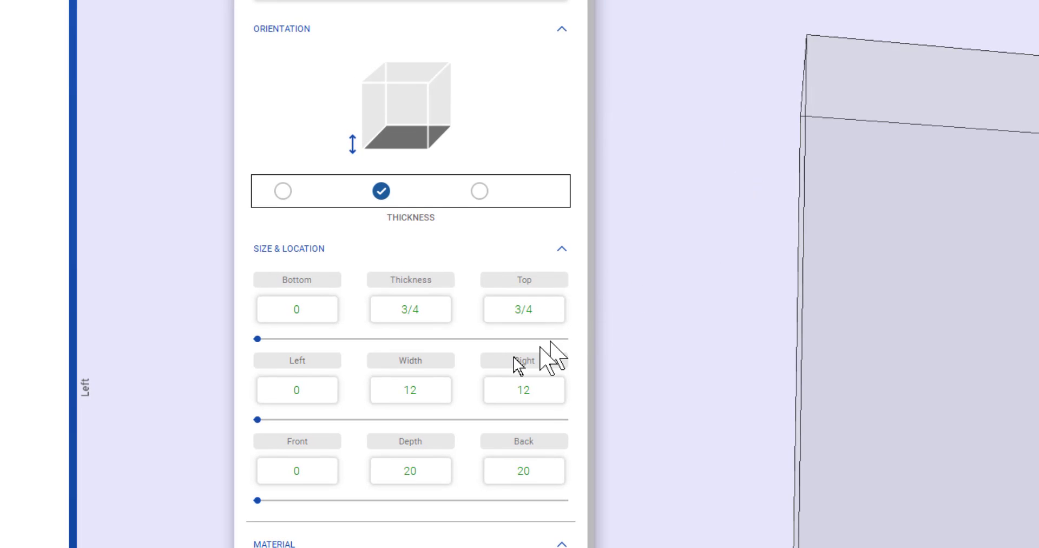
mouse_move(611, 472)
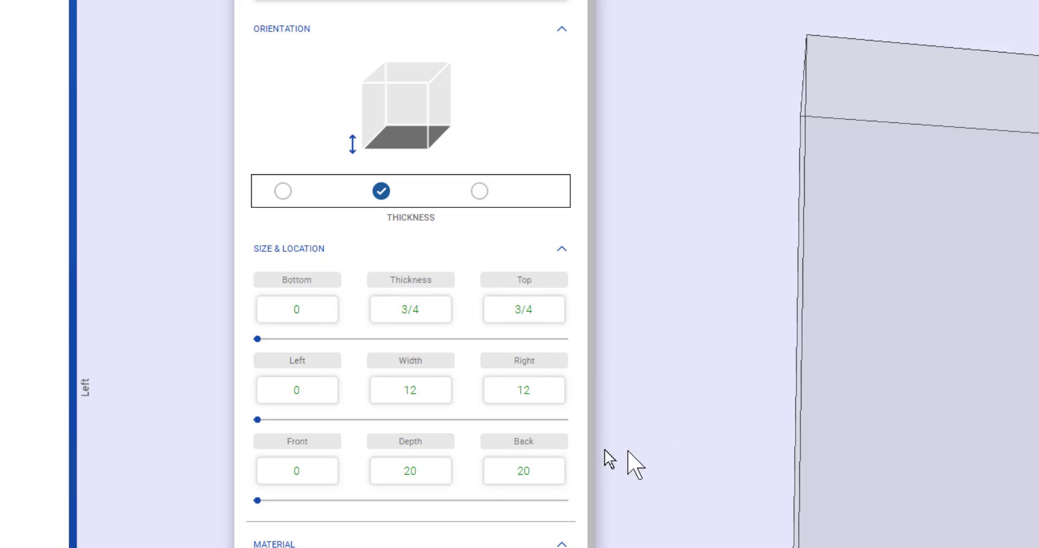
left_click(296, 309)
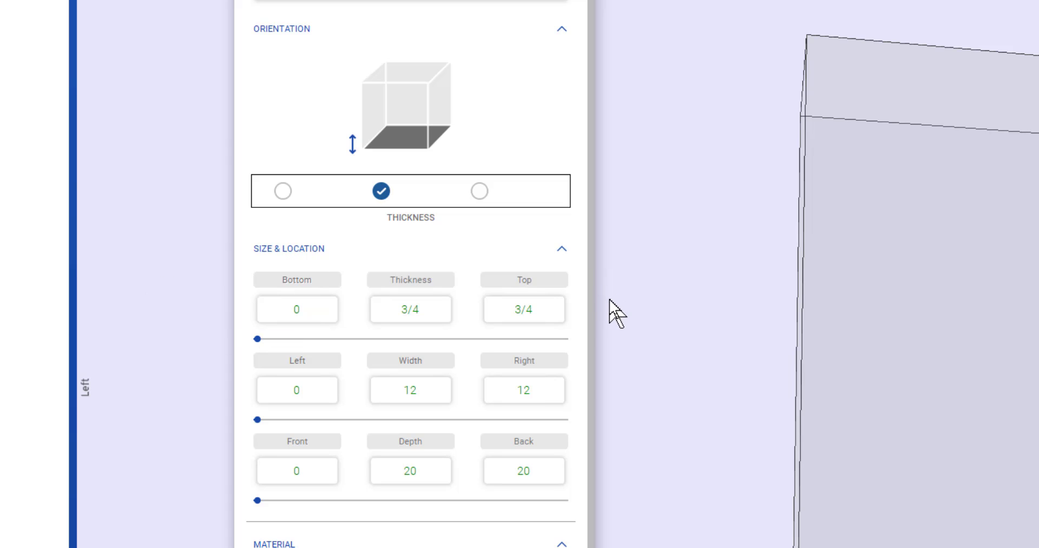
mouse_move(579, 532)
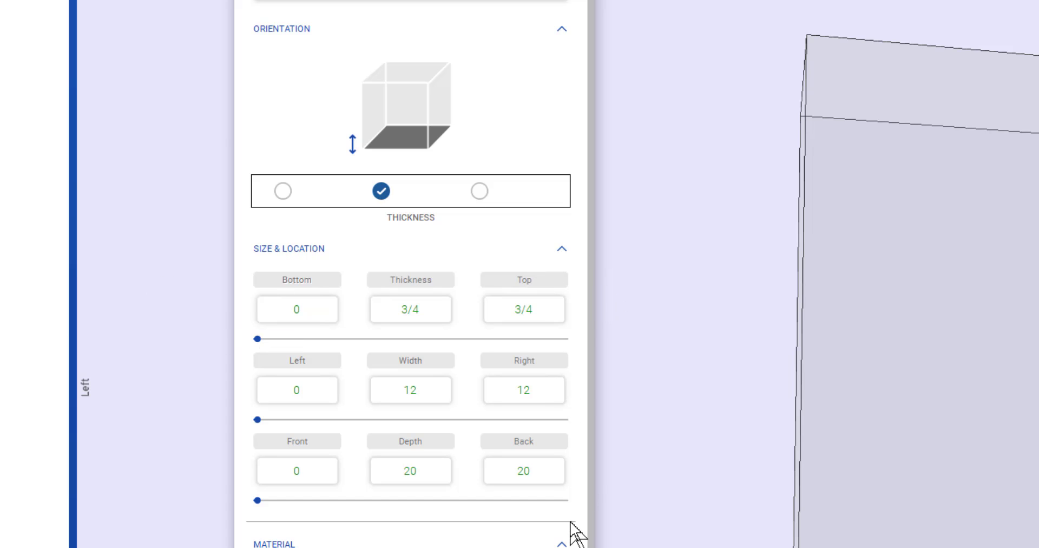
mouse_move(235, 372)
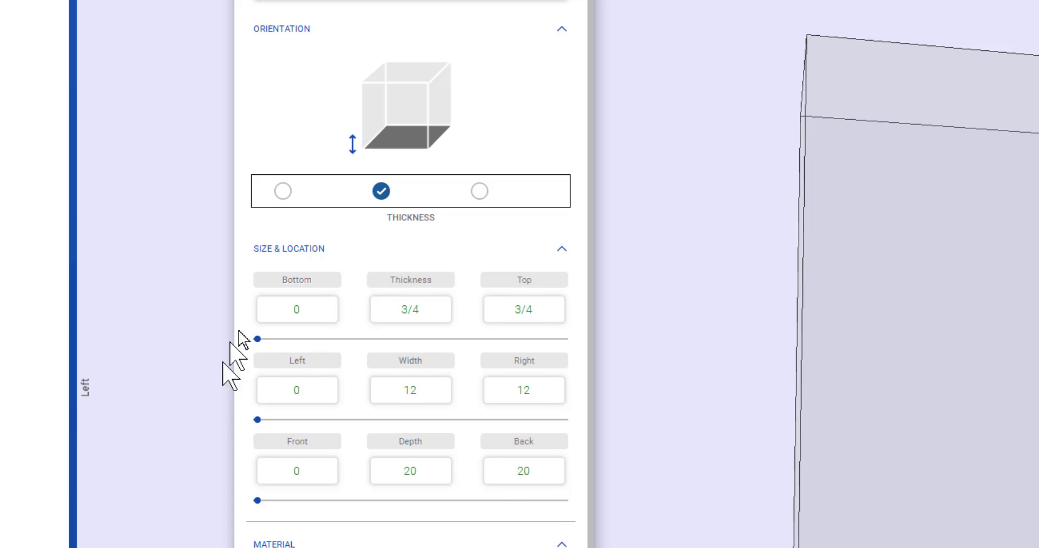
left_click(297, 310)
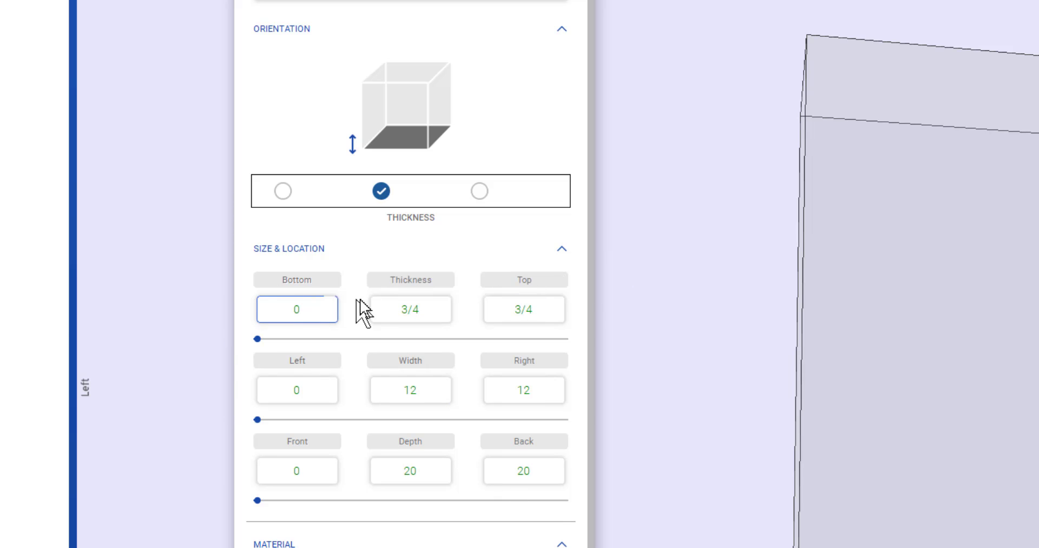
left_click(411, 310)
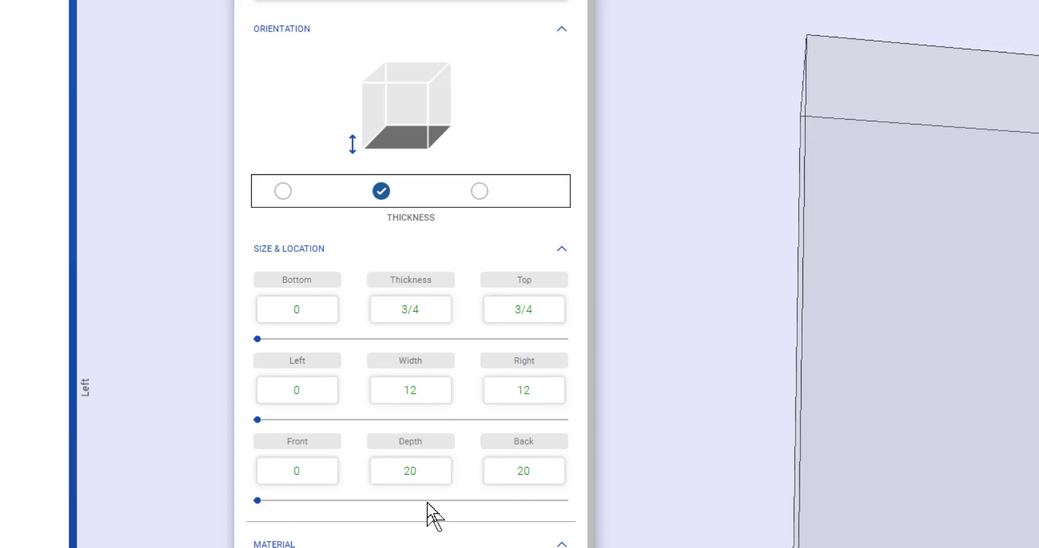
mouse_move(461, 300)
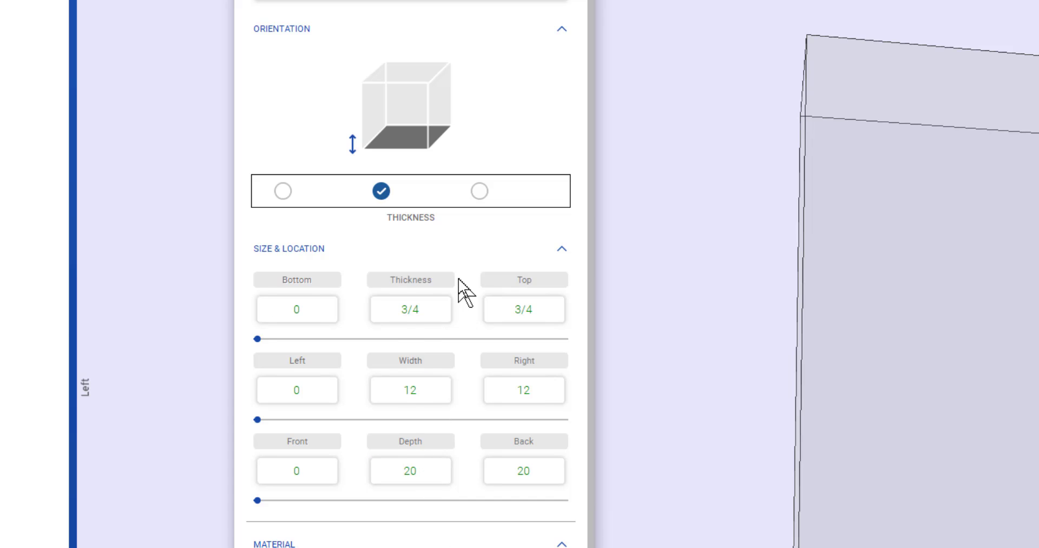
Set the board's right edge to 30+12, making its width 42.
left_click(410, 390)
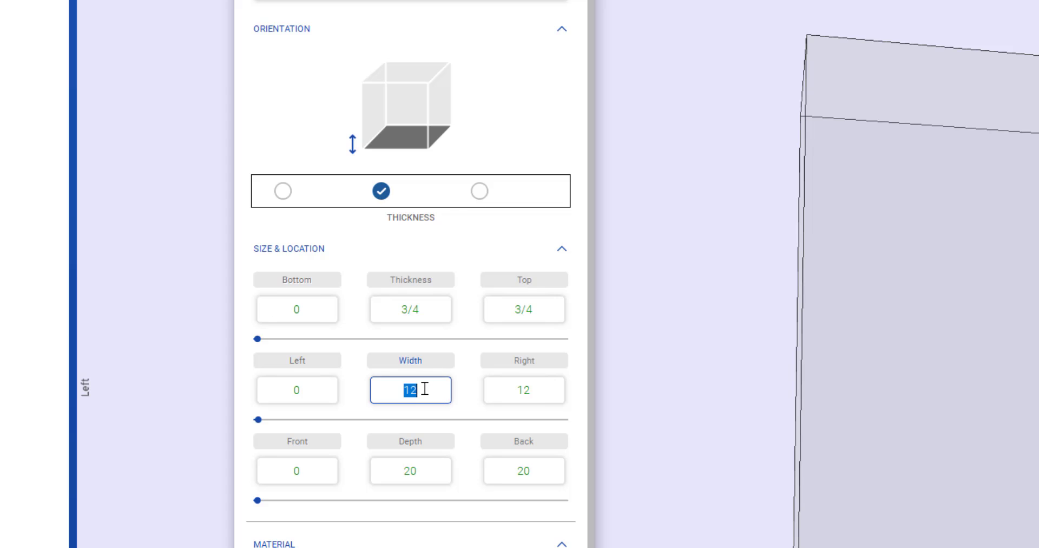
type("2")
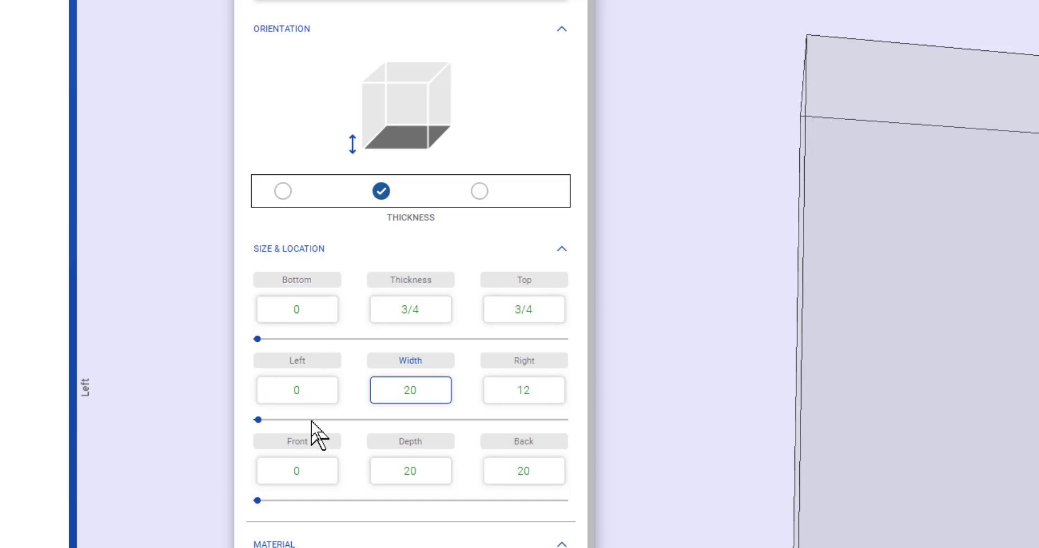
left_click(296, 390)
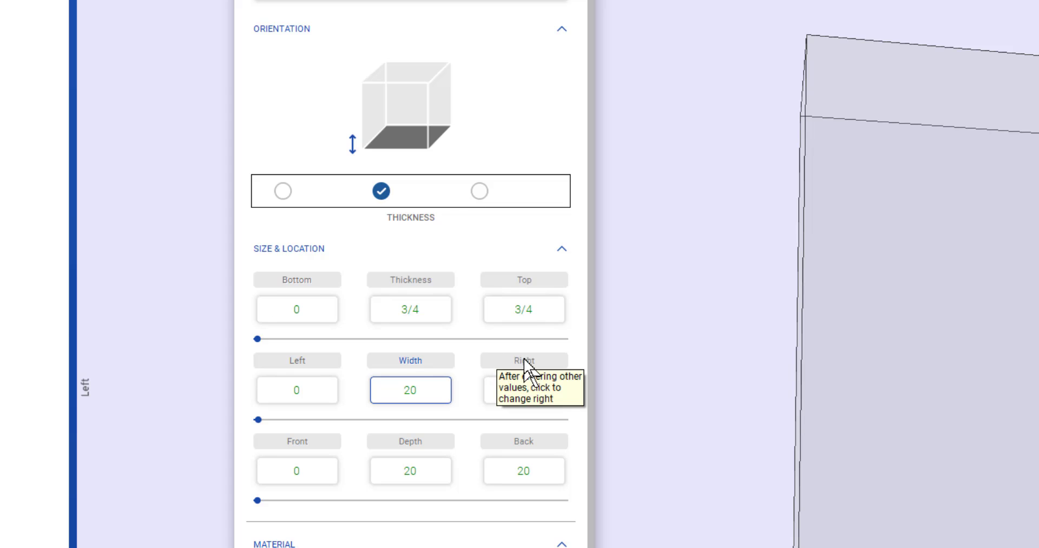
left_click(524, 359)
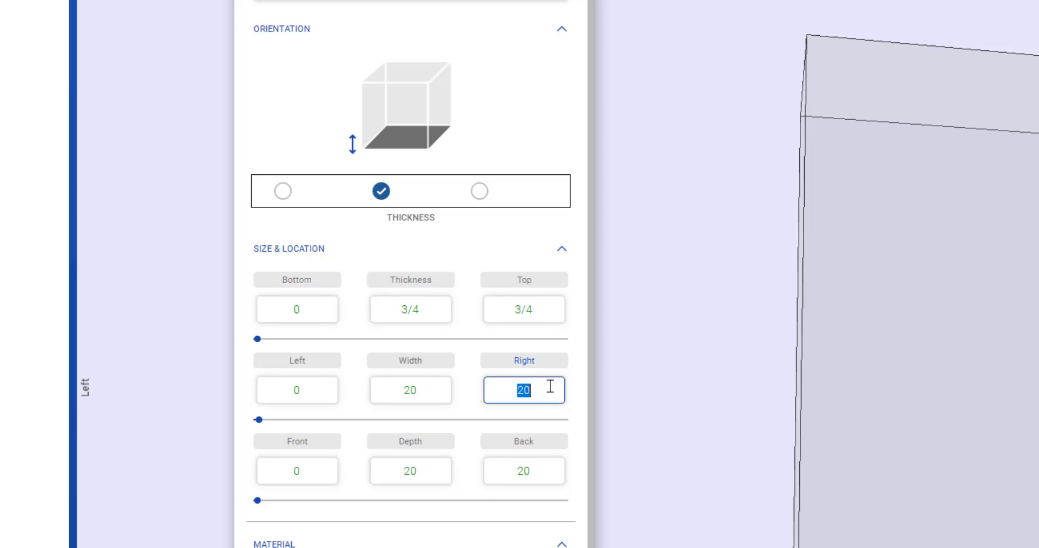
type("30")
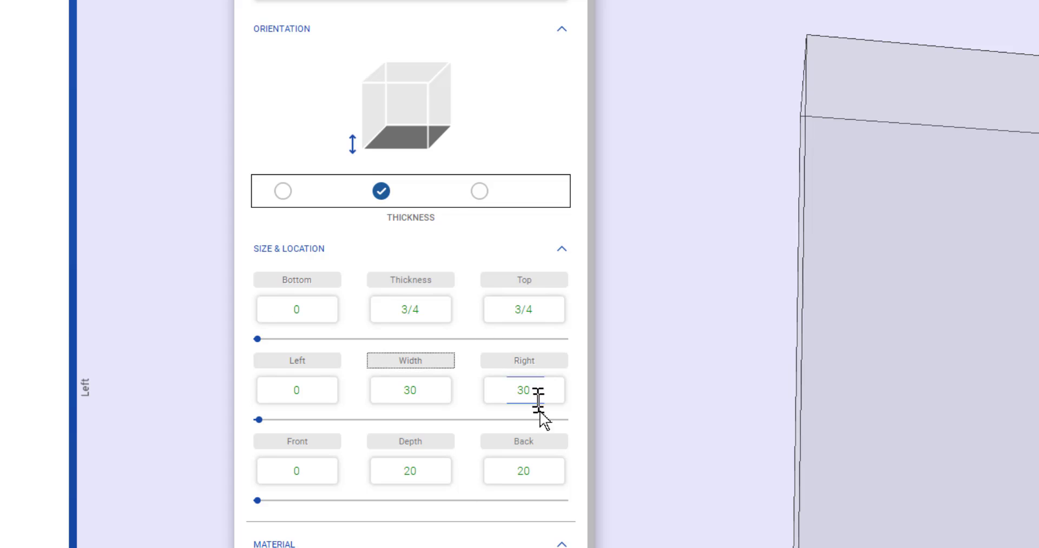
left_click(524, 389)
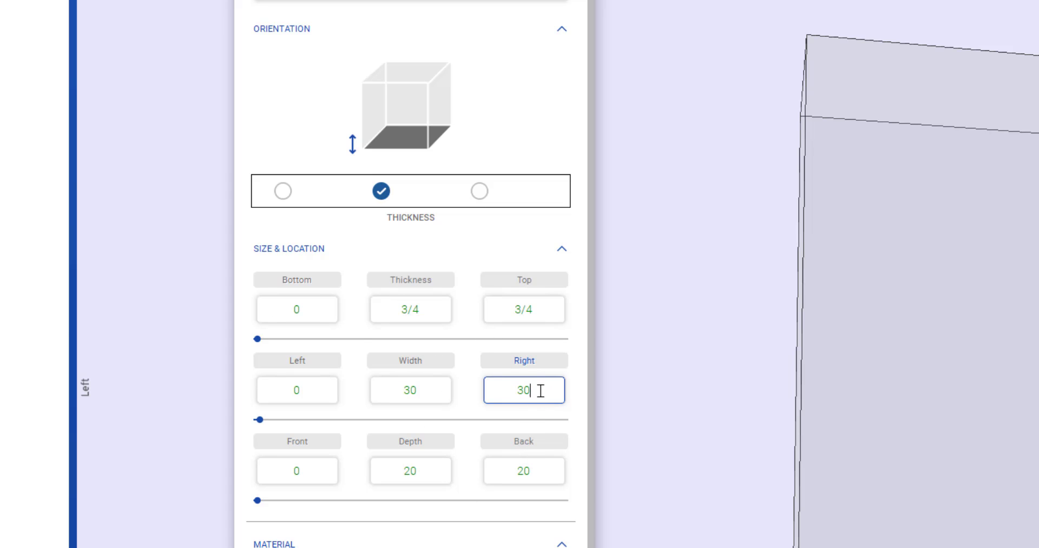
mouse_move(550, 405)
type("+")
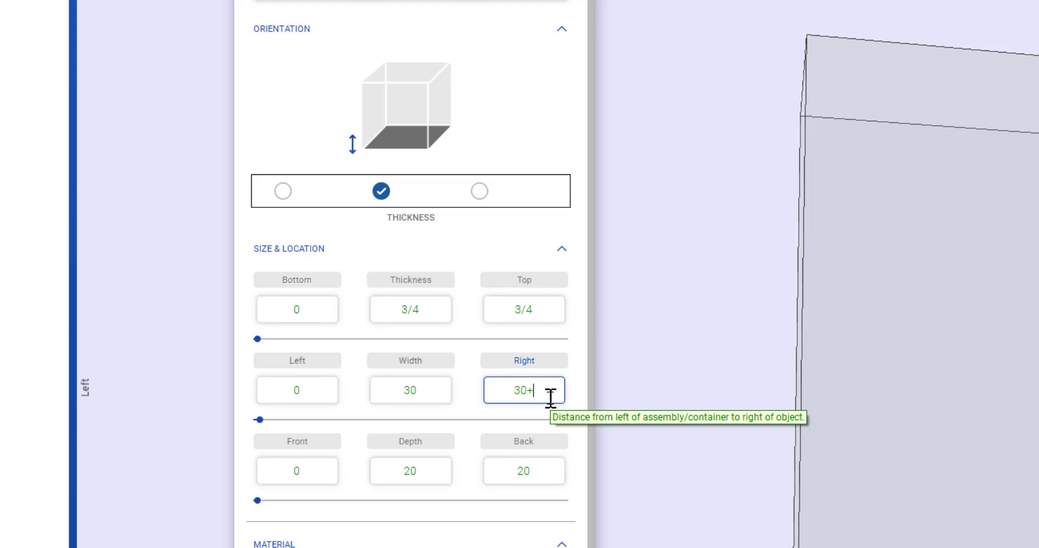
type("12")
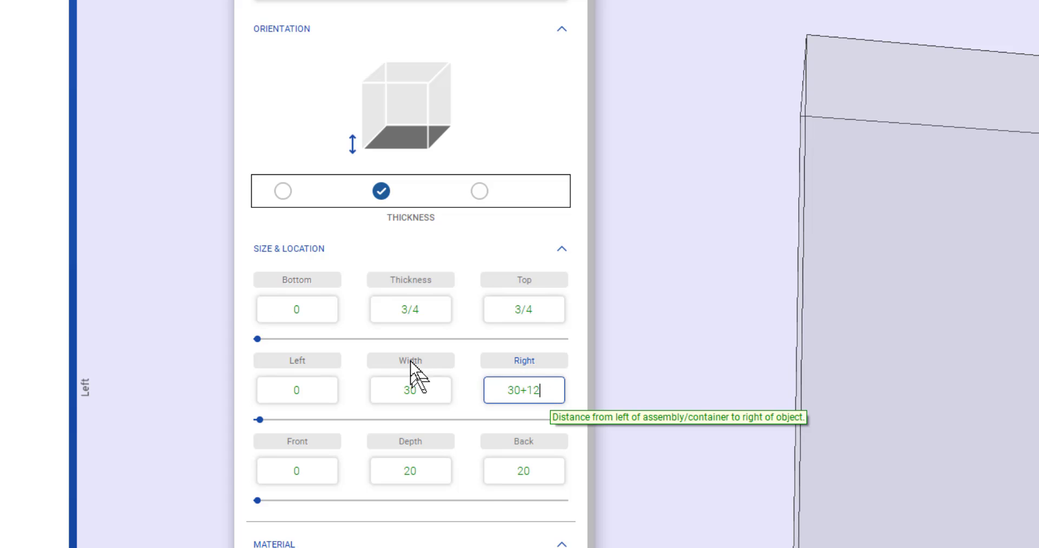
key("Enter")
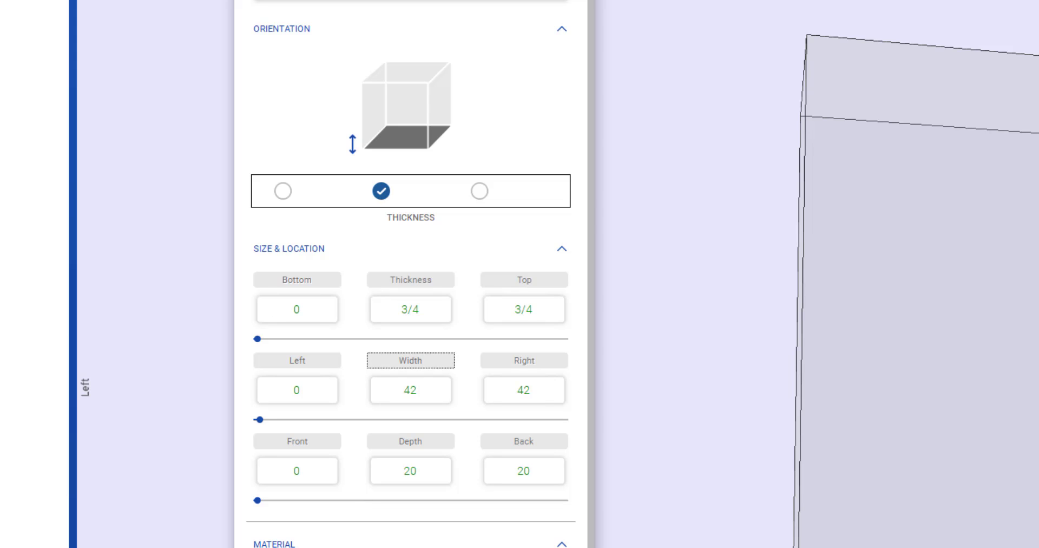
mouse_move(352, 524)
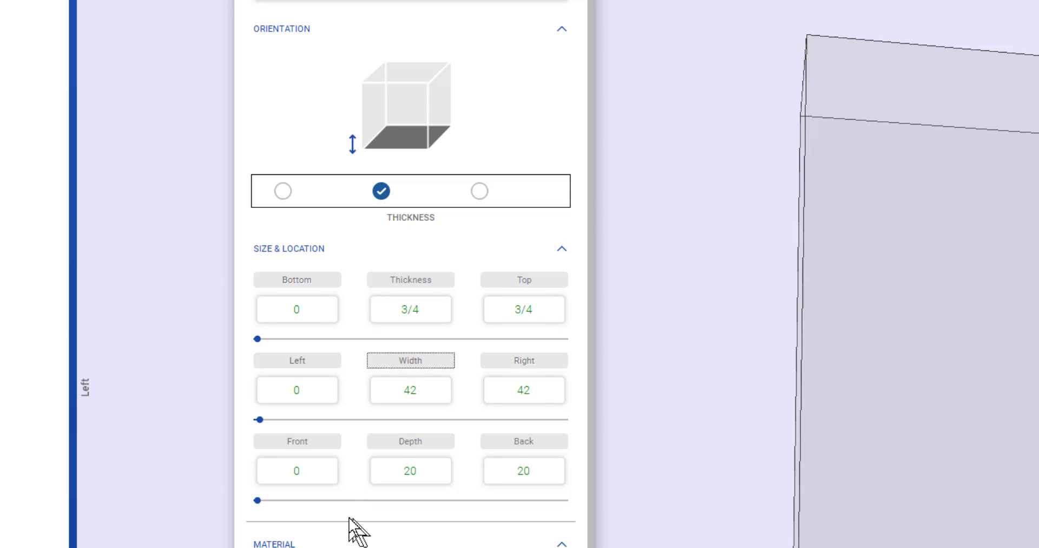
Set the board's front offset to 6.
left_click(297, 471)
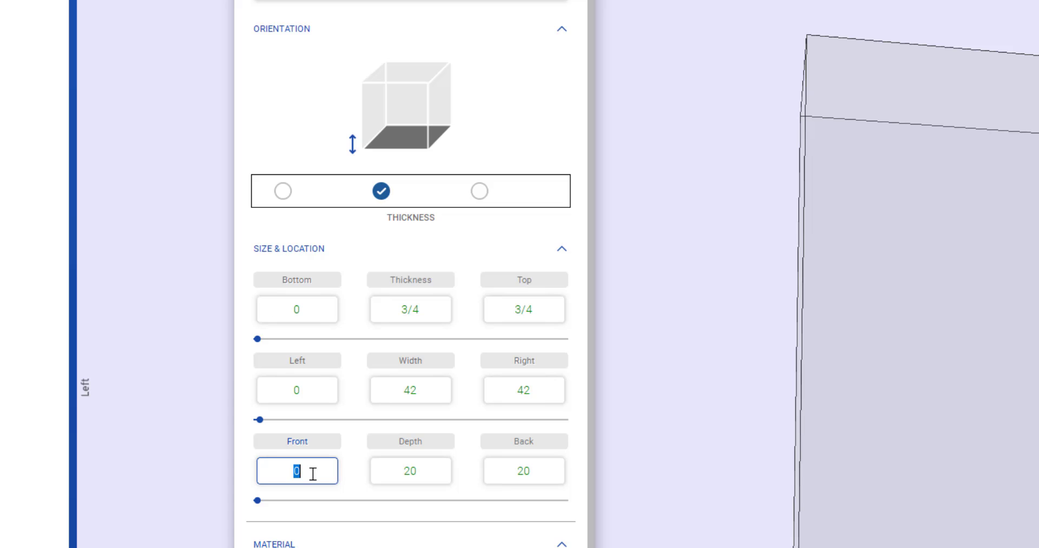
type("6")
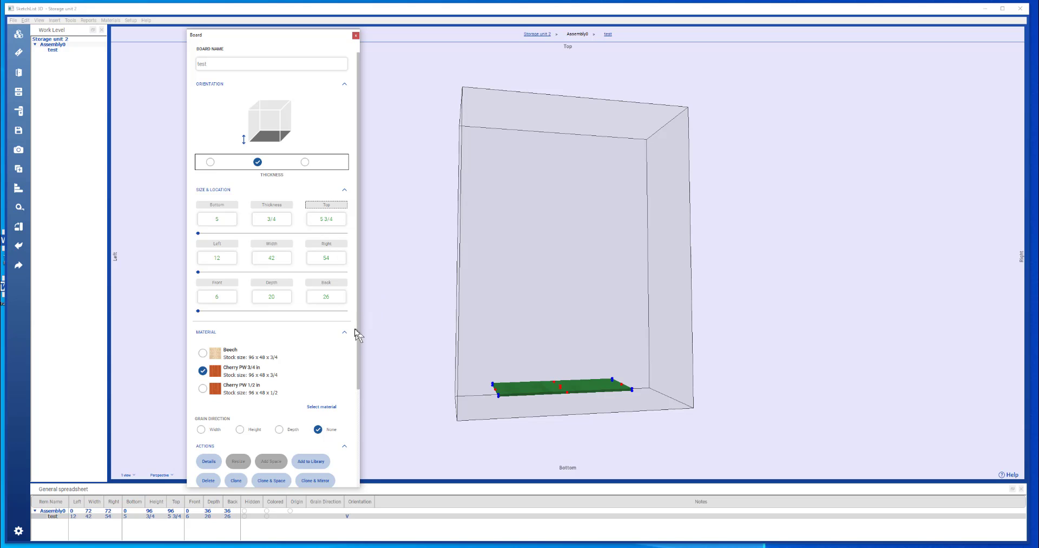
mouse_move(215, 354)
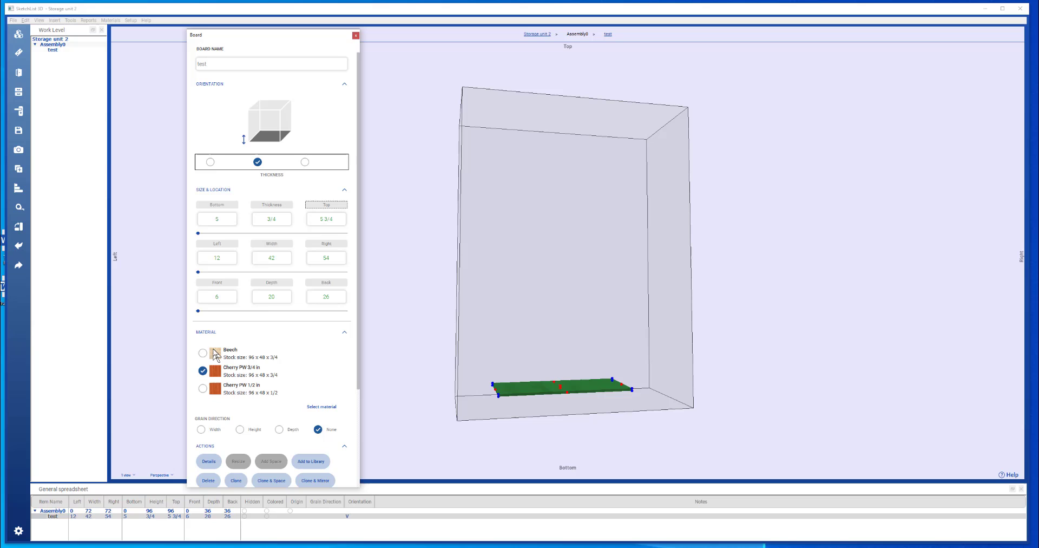
Set the board's left and right edges so it spans 8 to 72 across the box.
left_click(216, 258)
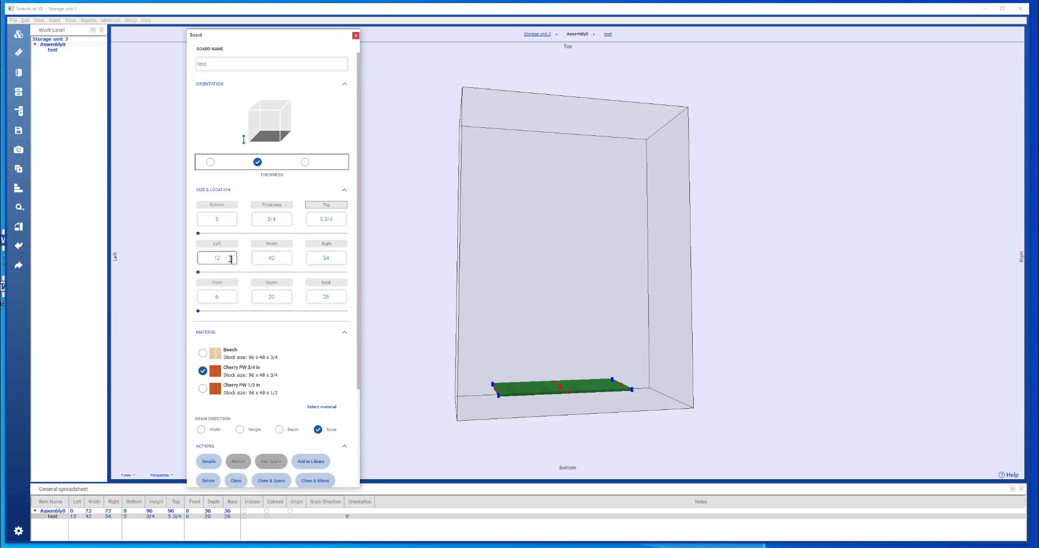
double_click(216, 258)
type("8")
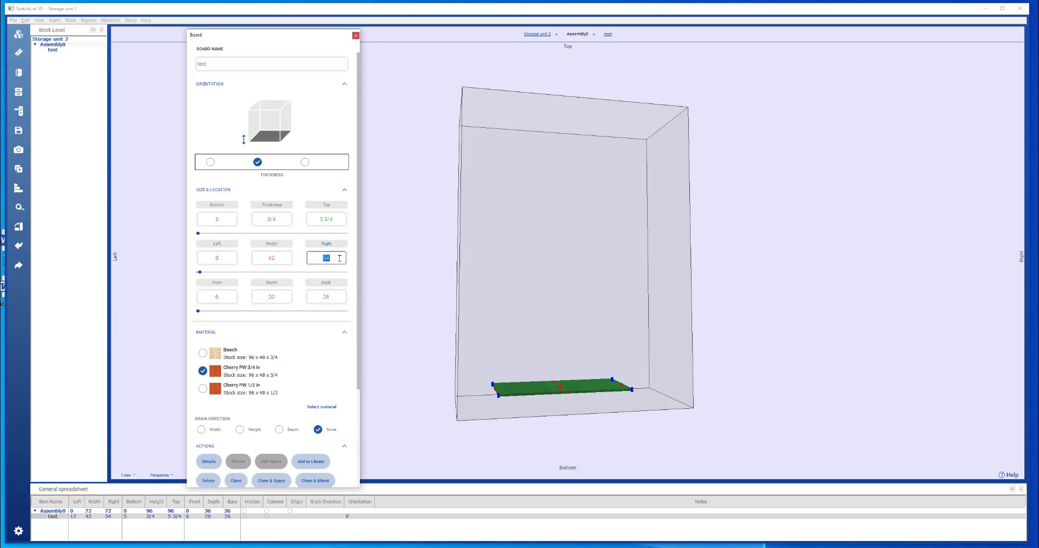
type("74")
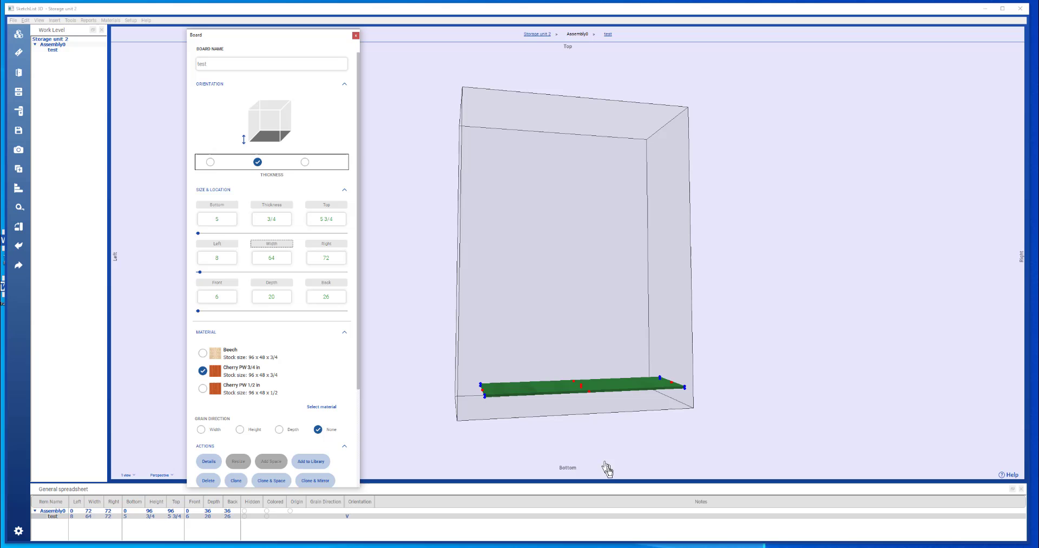
mouse_move(489, 441)
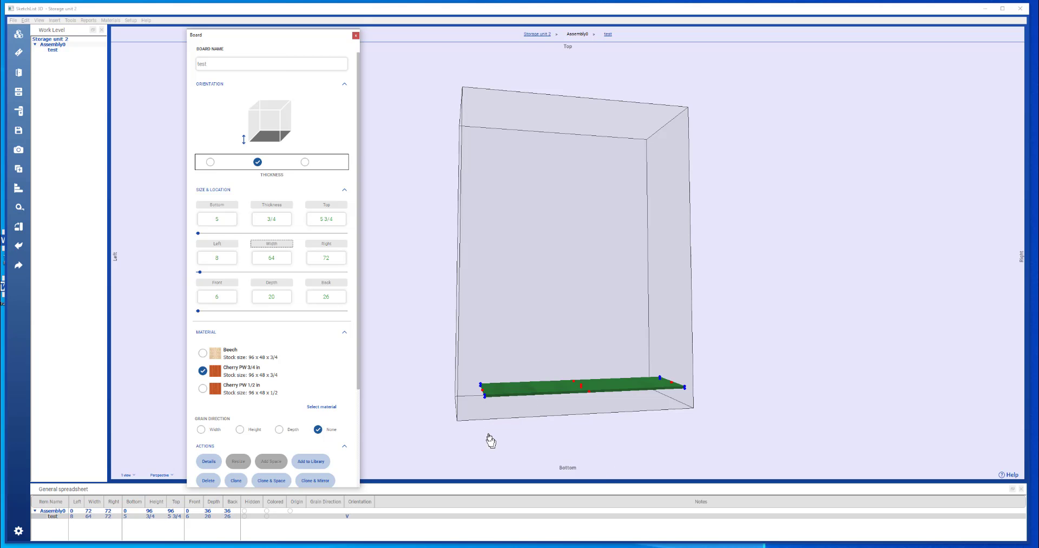
mouse_move(262, 54)
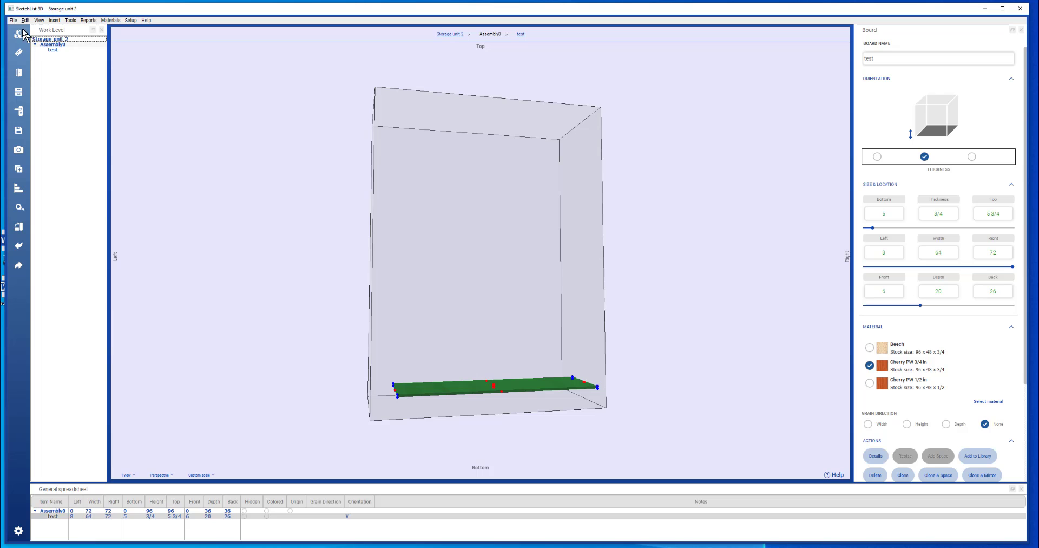
Insert the 'main basic box' assembly from the library into Assembly0.
left_click(8, 21)
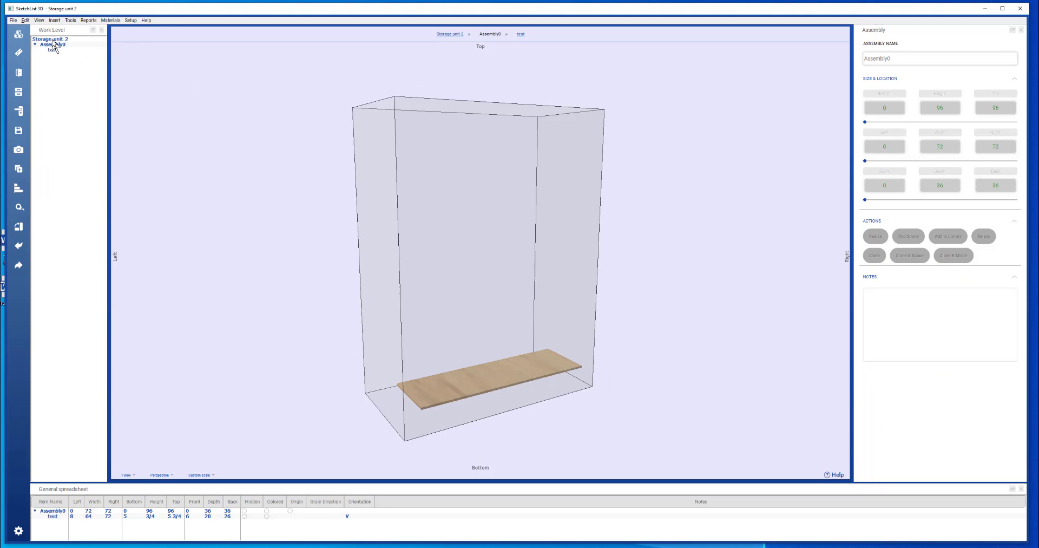
left_click(17, 35)
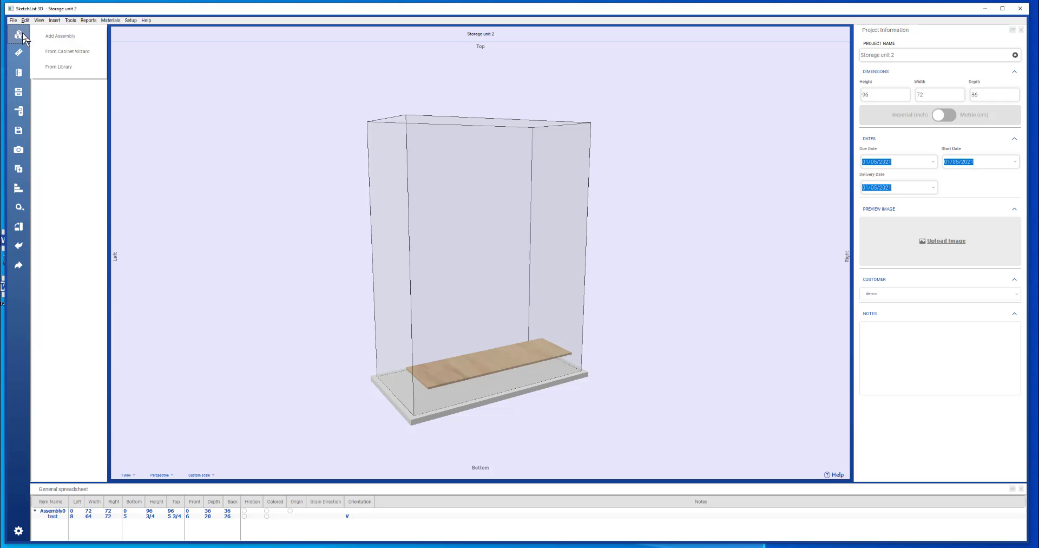
left_click(56, 66)
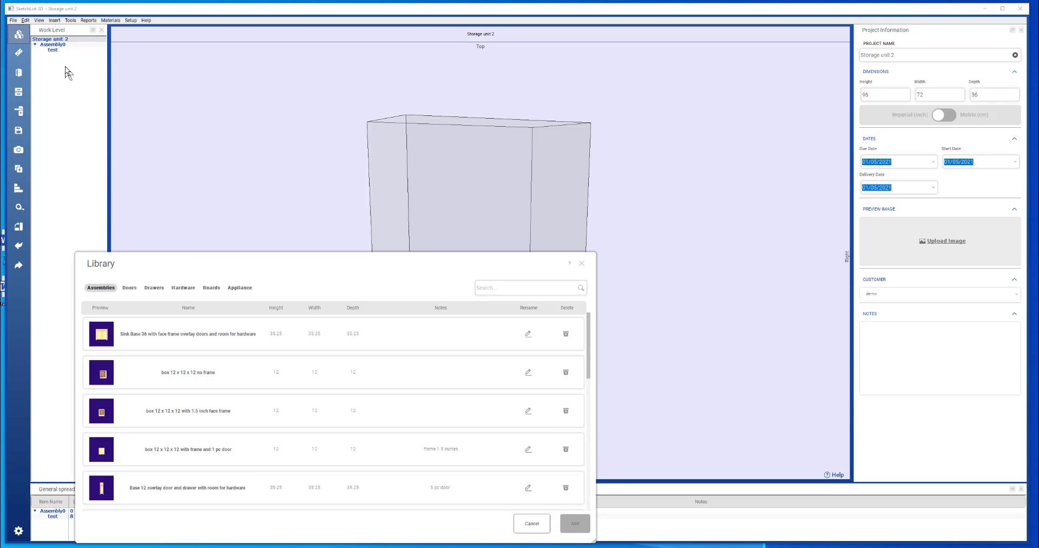
scroll("down", 3)
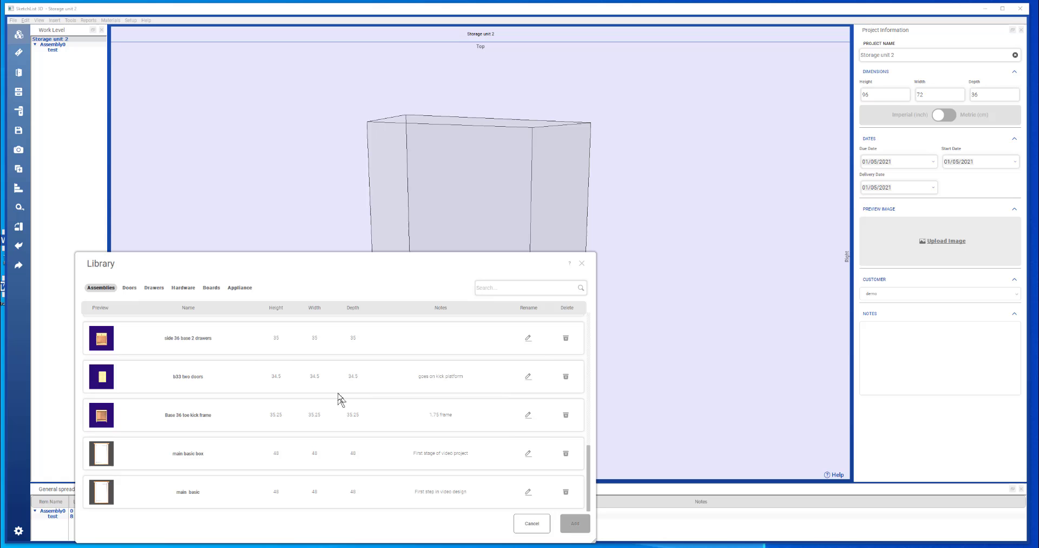
mouse_move(206, 454)
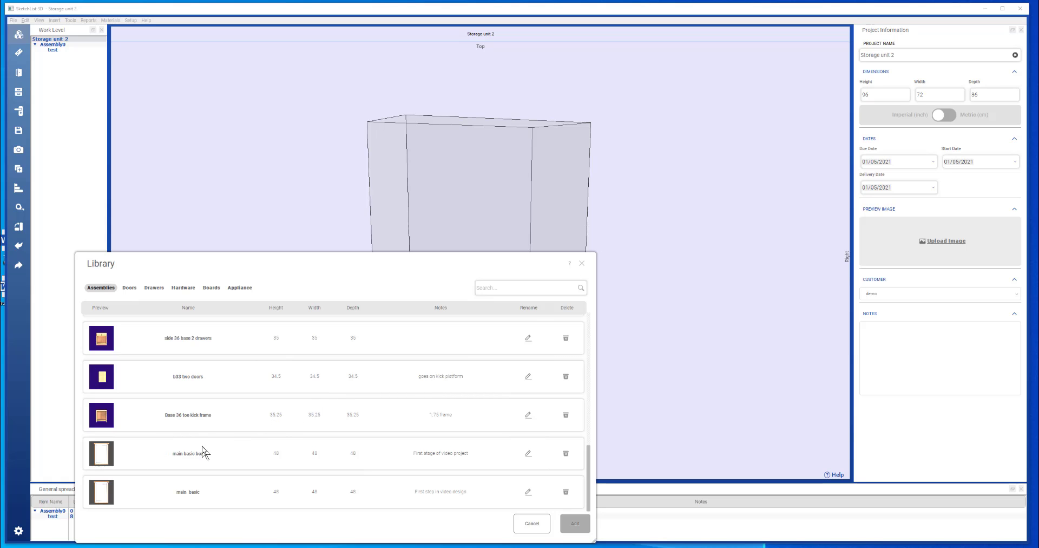
left_click(576, 524)
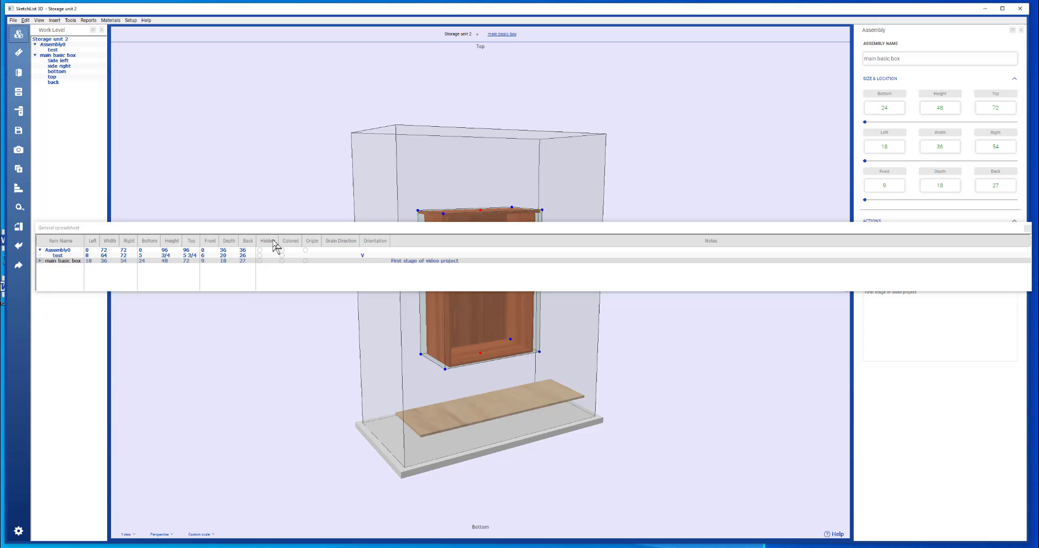
Expand main basic box in the General spreadsheet to list its side, bottom, top and back boards.
left_click(61, 261)
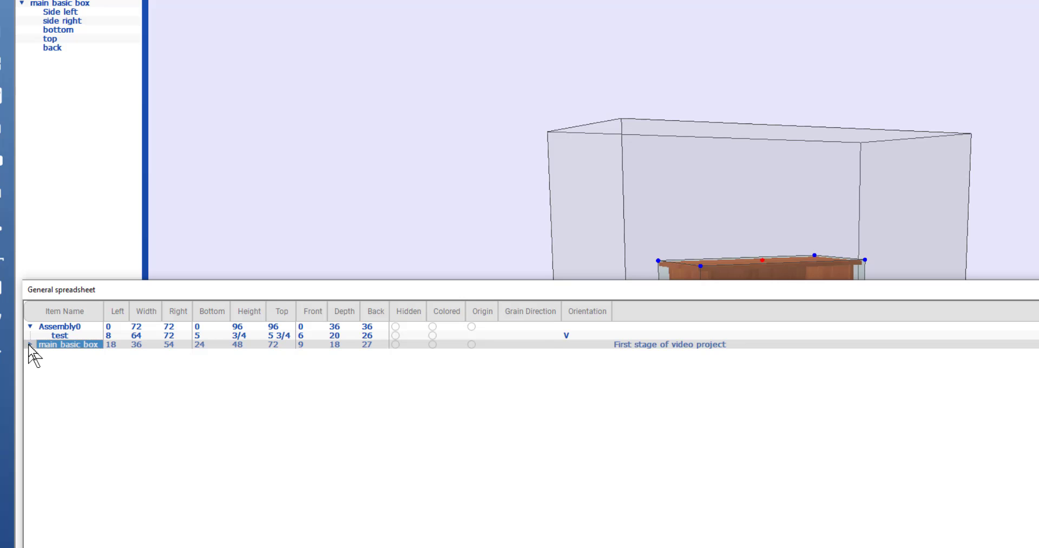
left_click(27, 345)
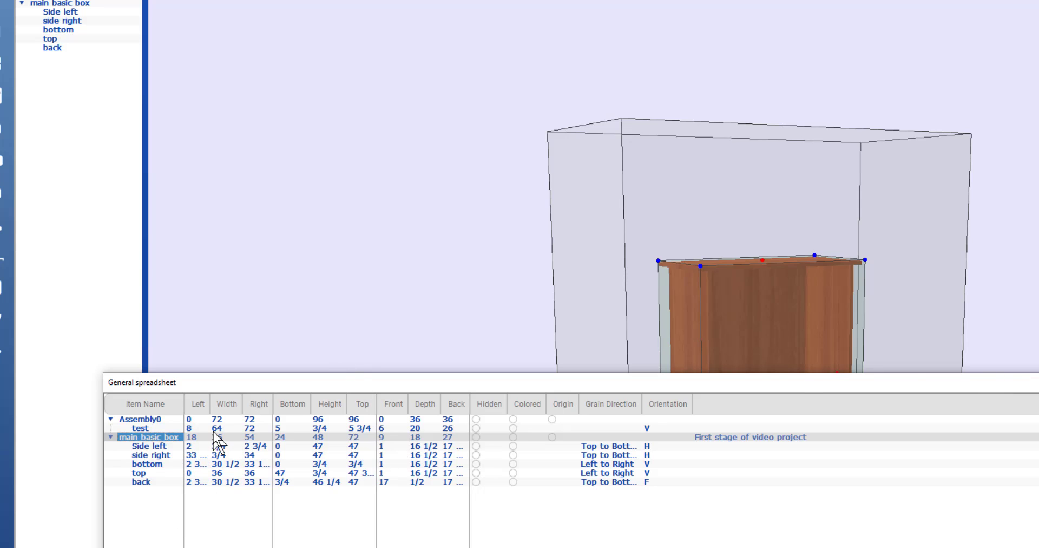
left_click(221, 419)
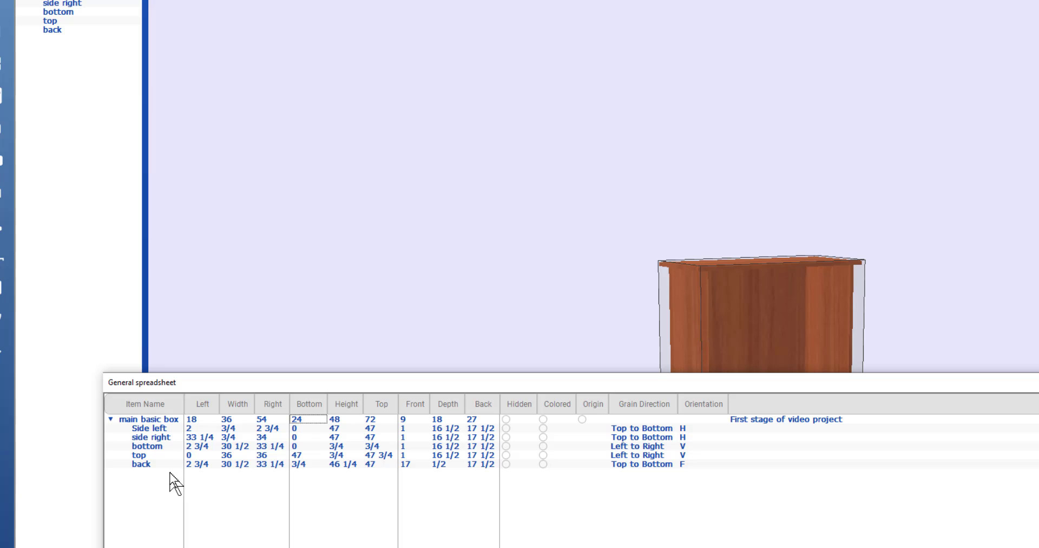
mouse_move(171, 498)
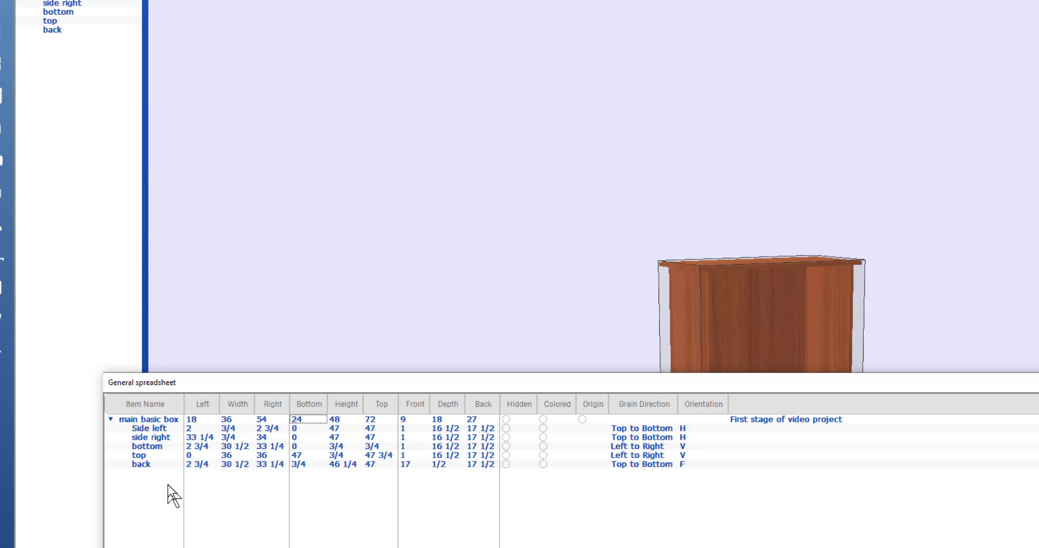
mouse_move(221, 527)
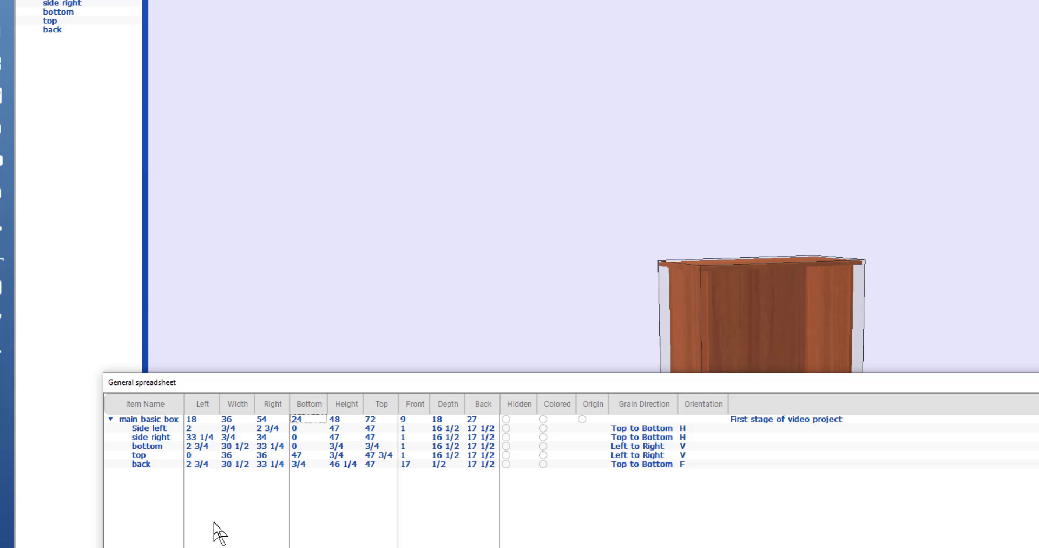
mouse_move(188, 471)
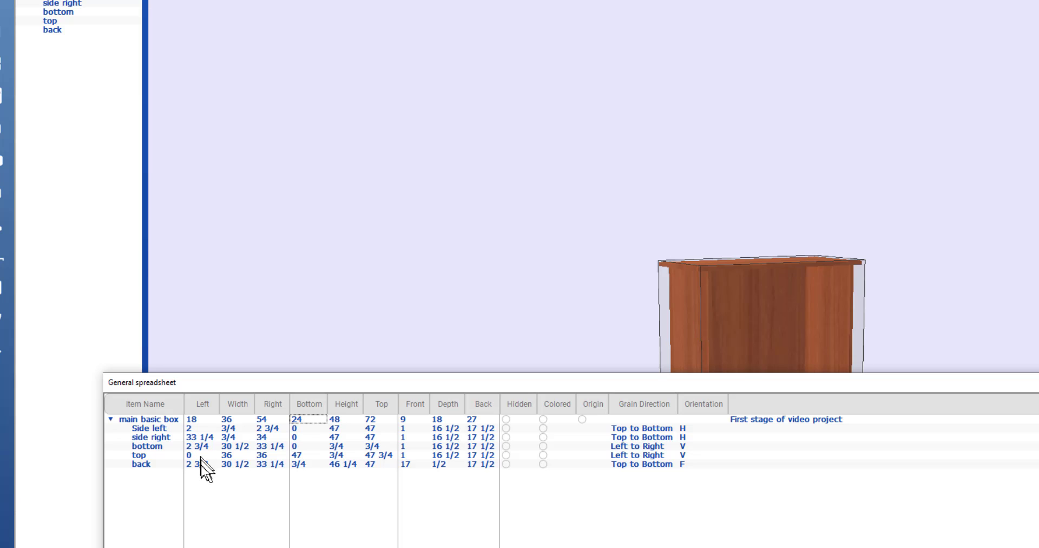
Set the bottom board's left to 0 and right to 36 in the spreadsheet.
left_click(201, 446)
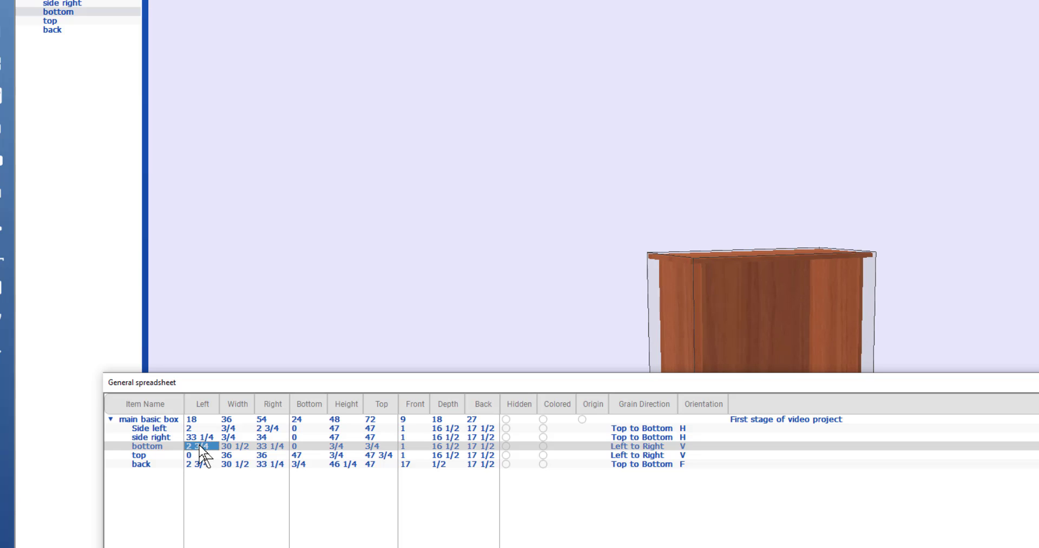
double_click(194, 455)
type("0")
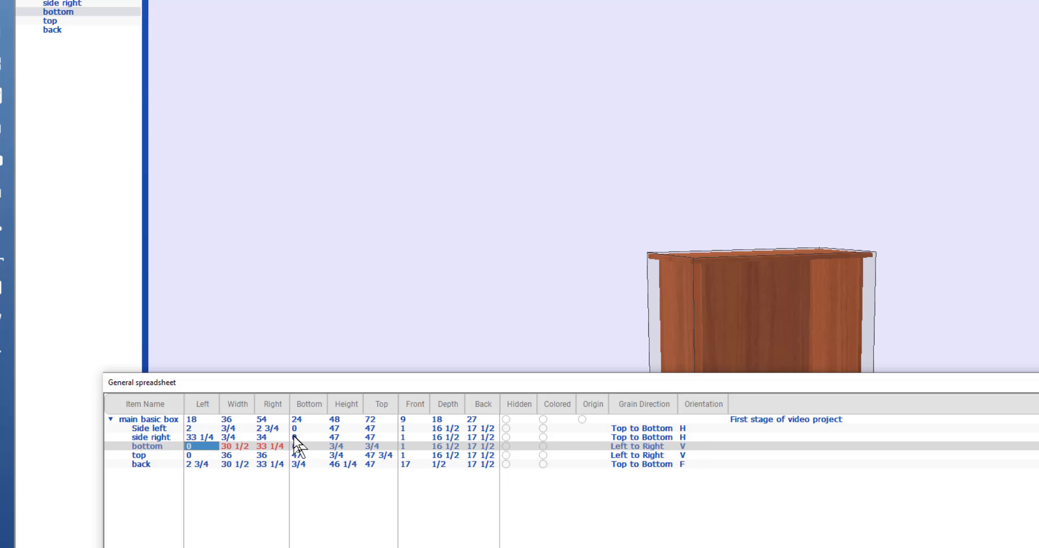
left_click(272, 446)
type("36")
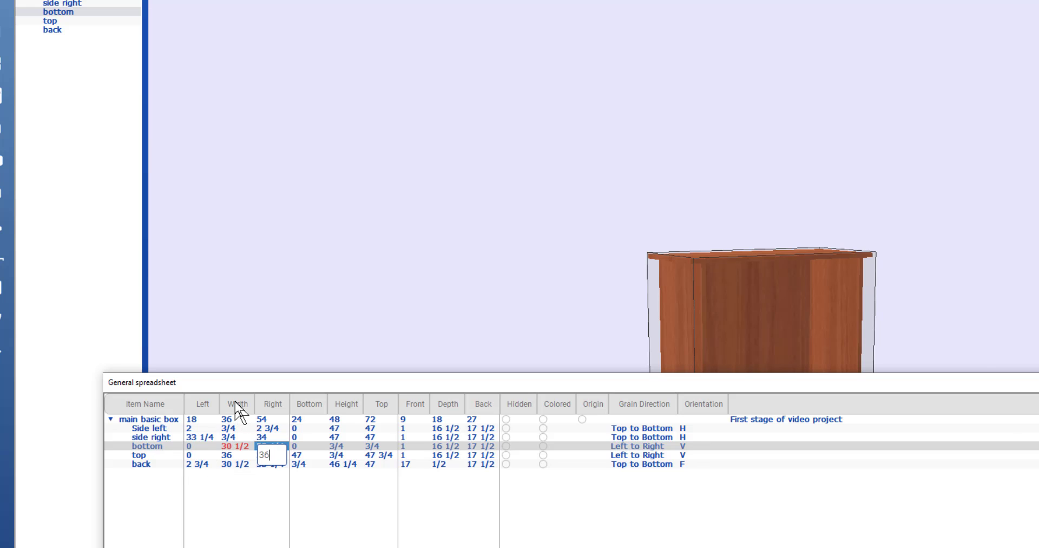
key("Enter")
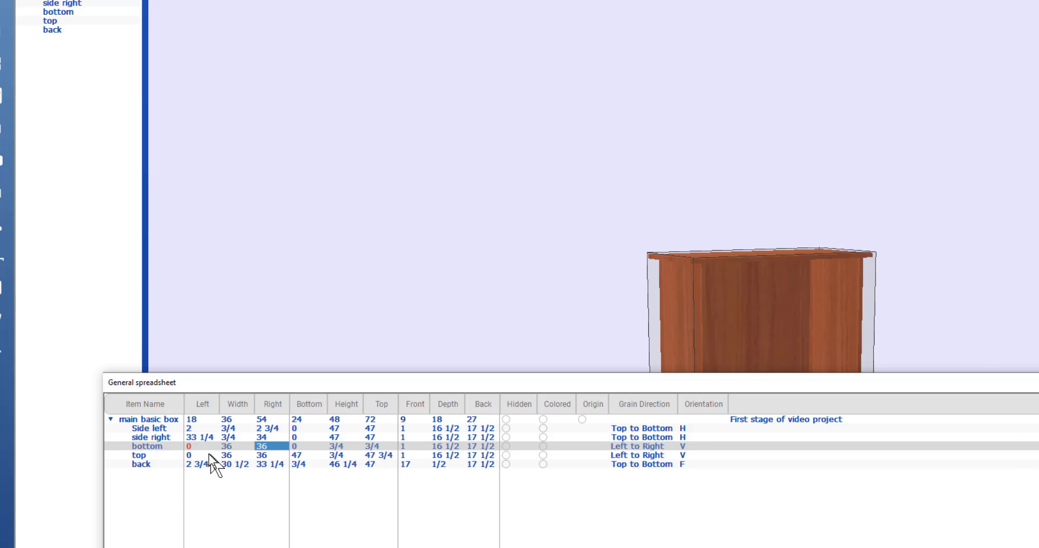
mouse_move(261, 475)
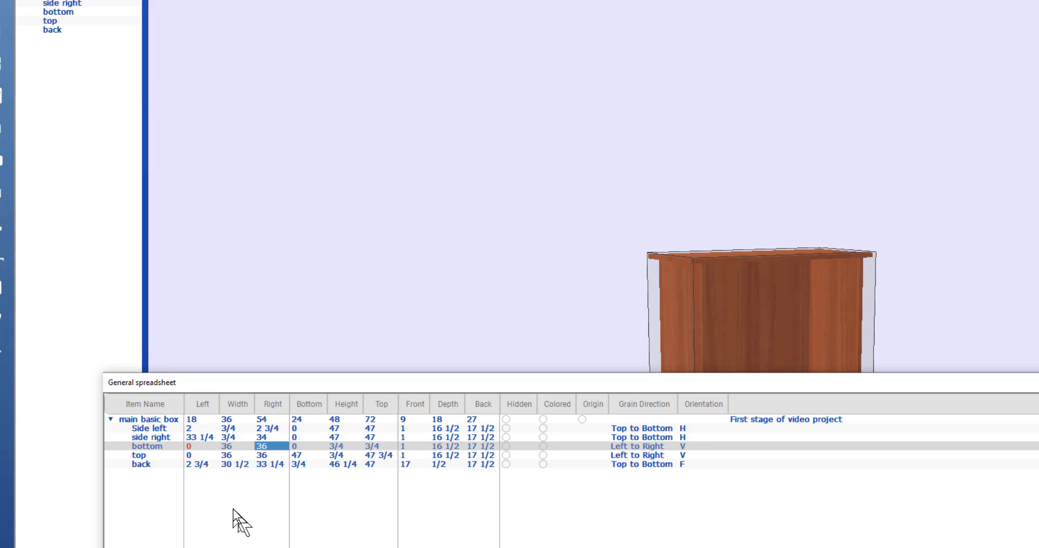
mouse_move(286, 515)
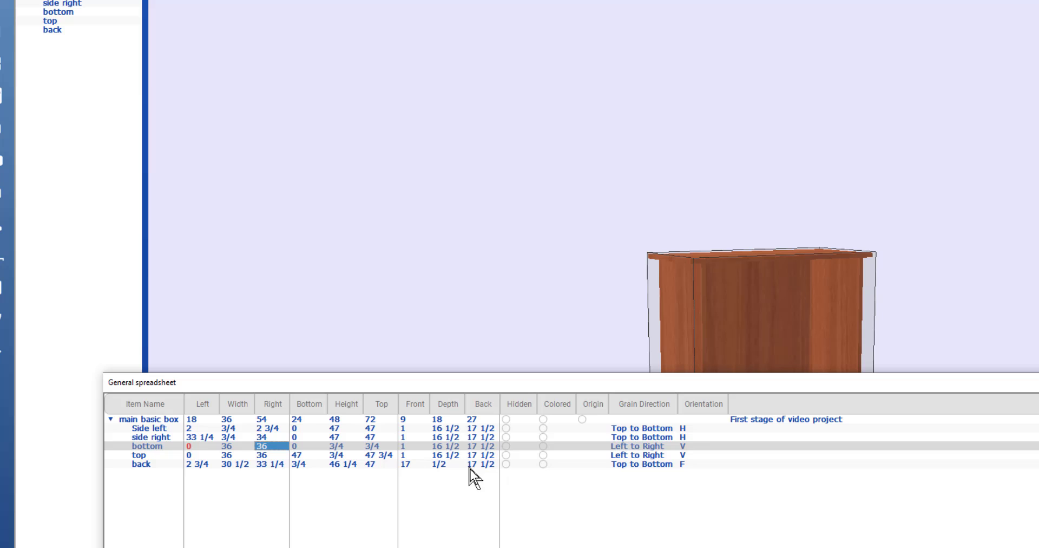
mouse_move(482, 505)
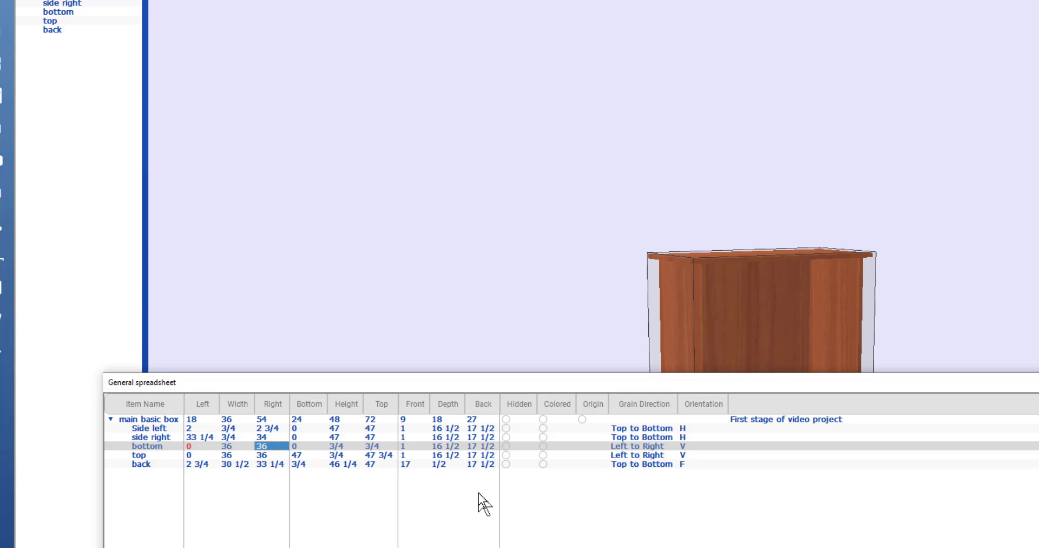
mouse_move(476, 508)
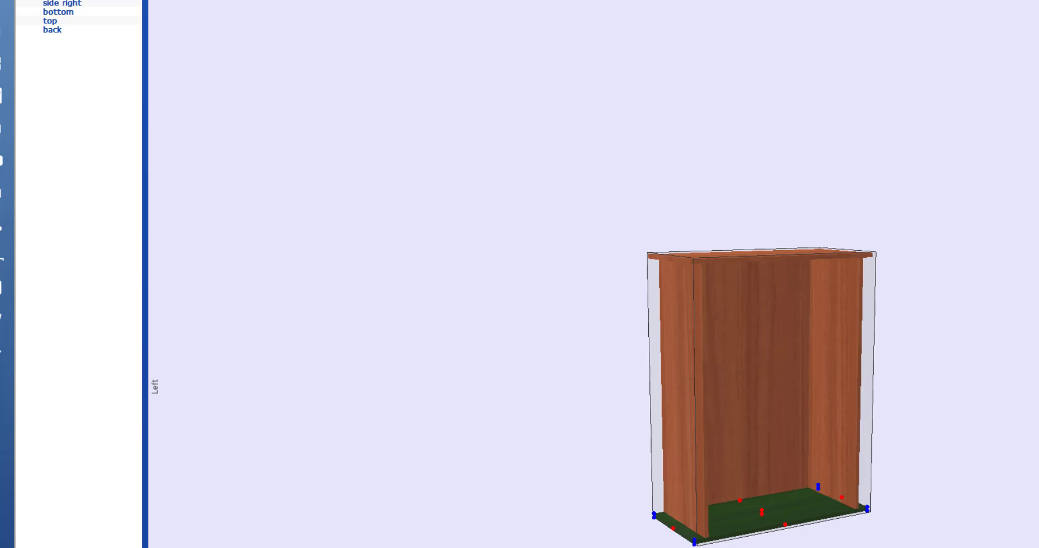
mouse_move(801, 524)
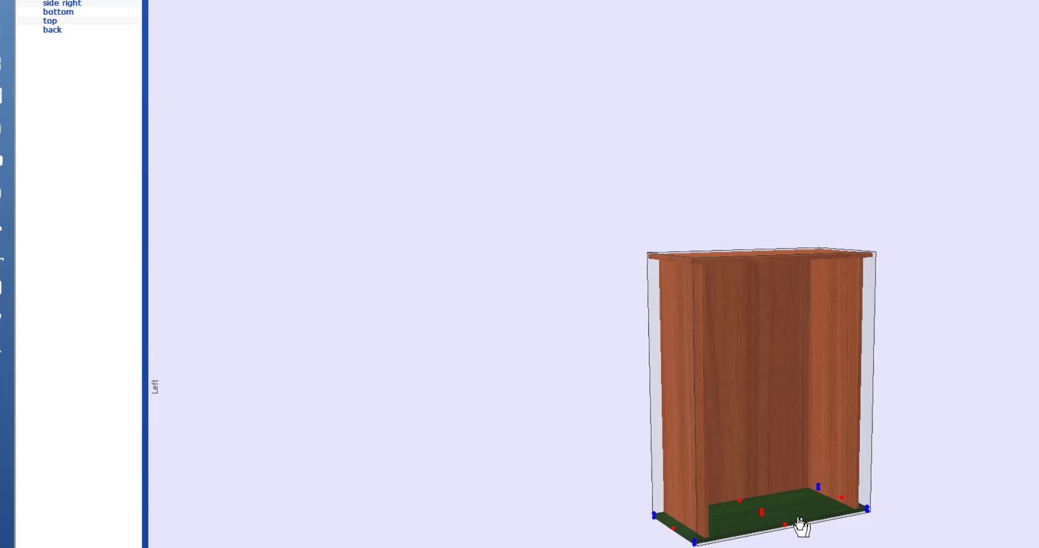
Bring up the bottom board's right-click options in the model view.
right_click(801, 527)
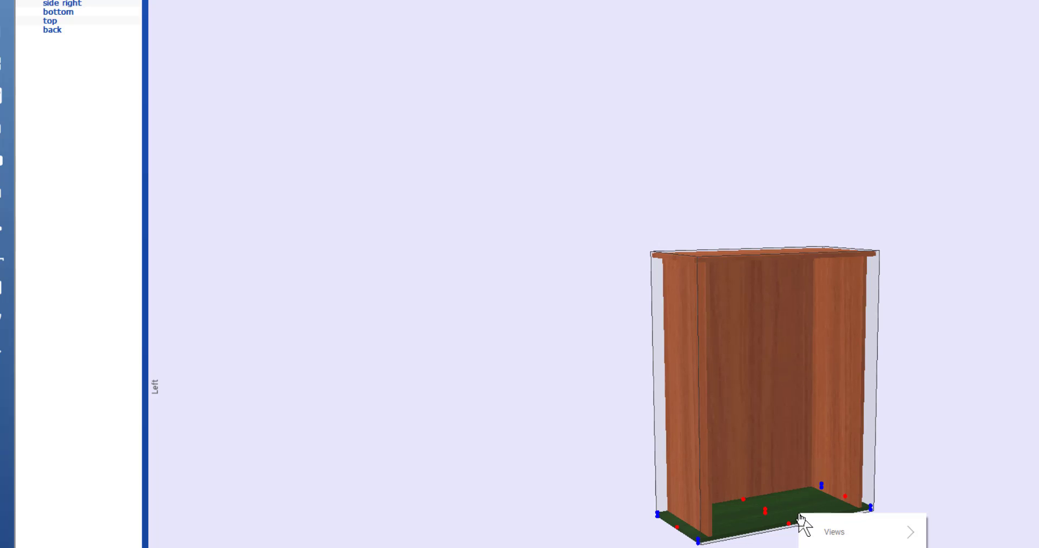
left_click(834, 531)
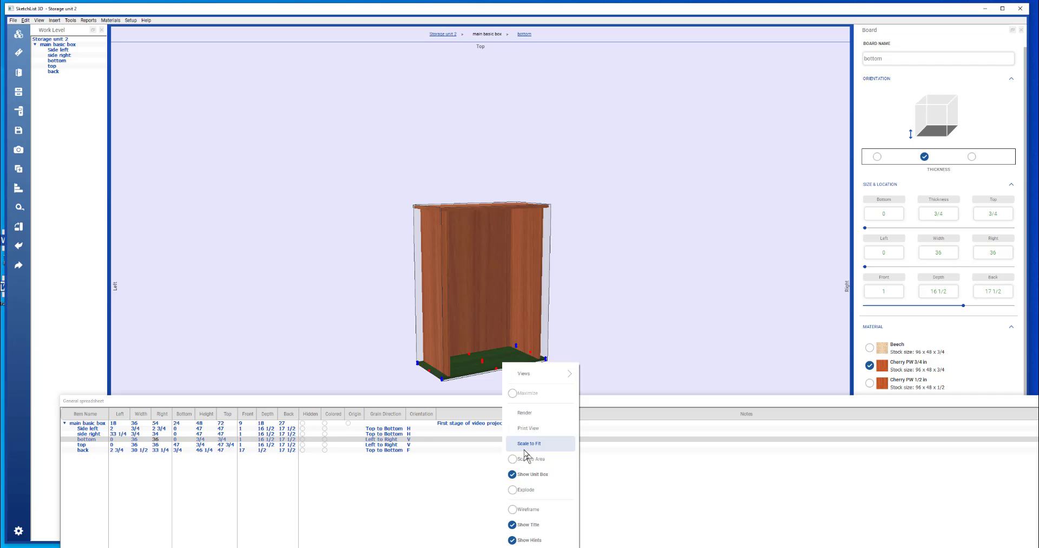
Paste a copy of the bottom board so 'bottom 1' joins main basic box.
left_click(528, 443)
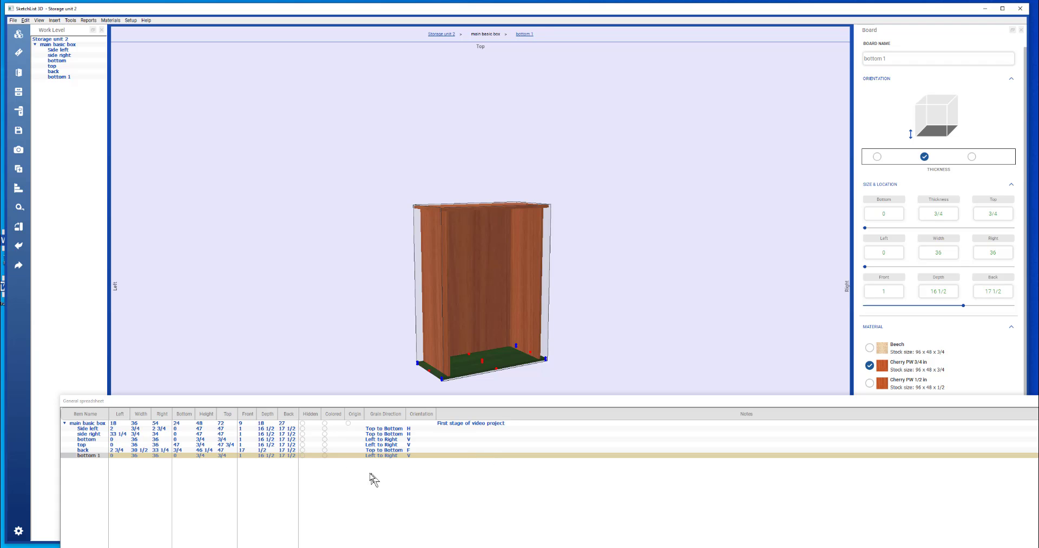
mouse_move(120, 481)
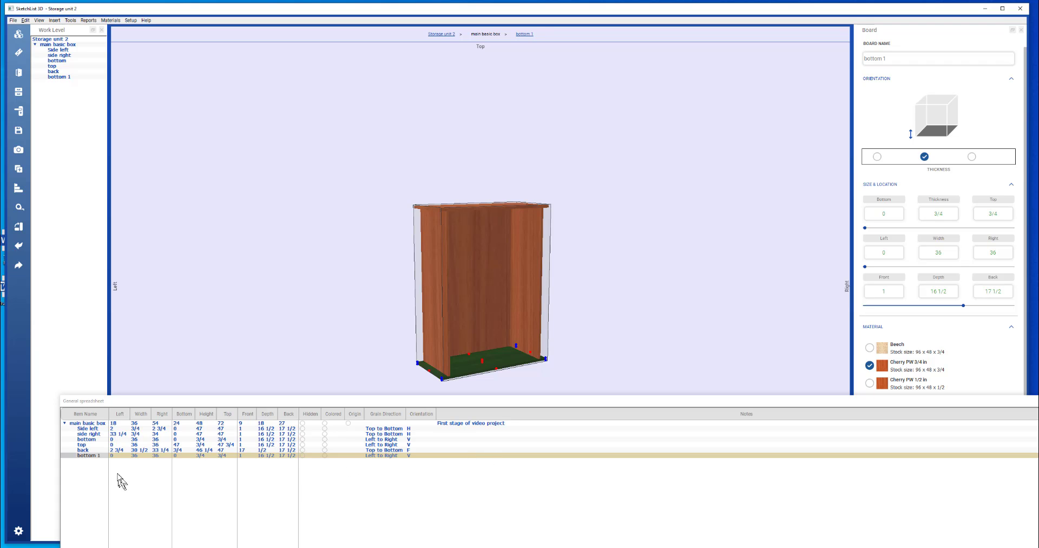
mouse_move(104, 470)
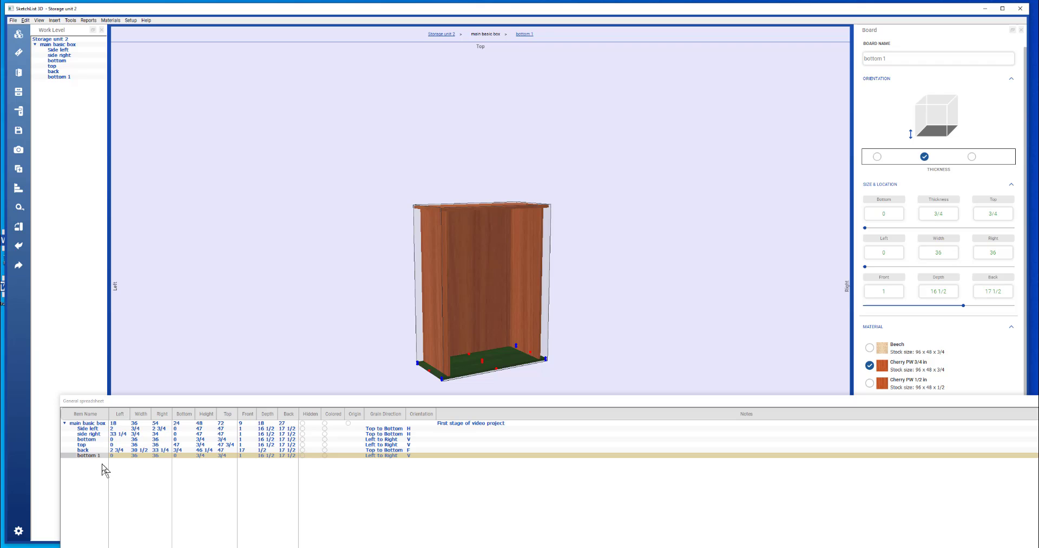
mouse_move(113, 472)
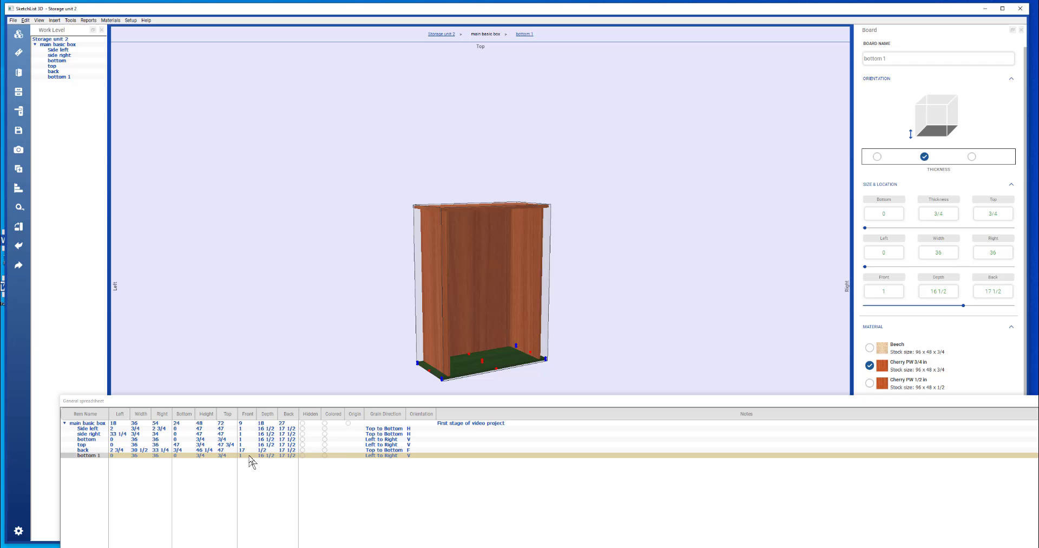
Set bottom 1's Top to 24, Left to 2 3/4 and Right to 33 1/4 in the General spreadsheet.
left_click(225, 457)
type("24")
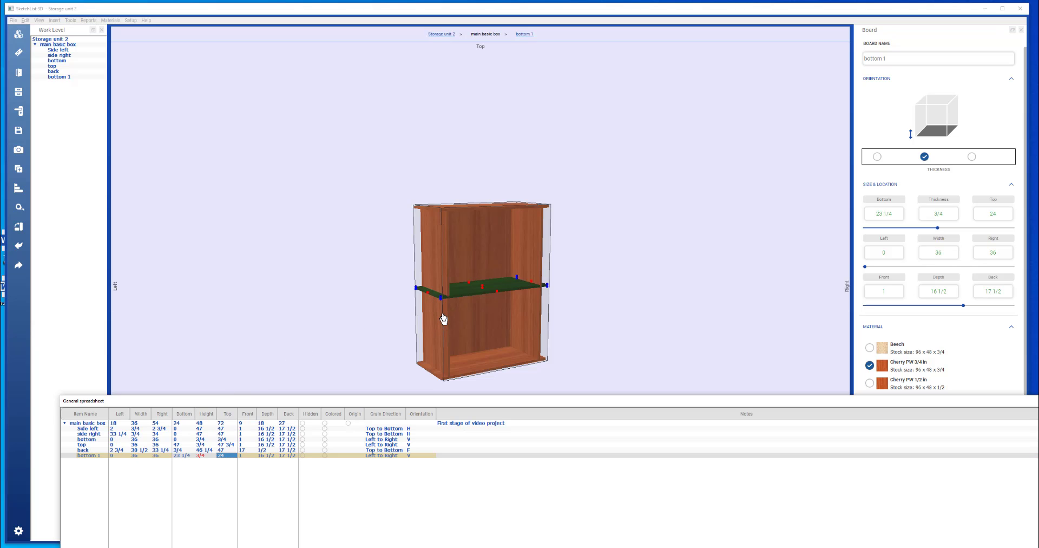
mouse_move(451, 314)
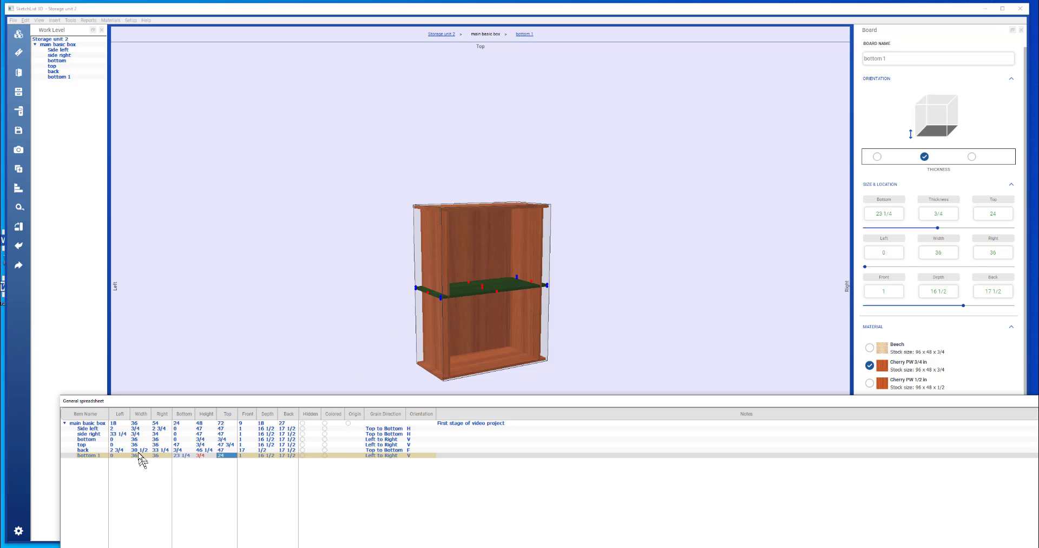
mouse_move(123, 433)
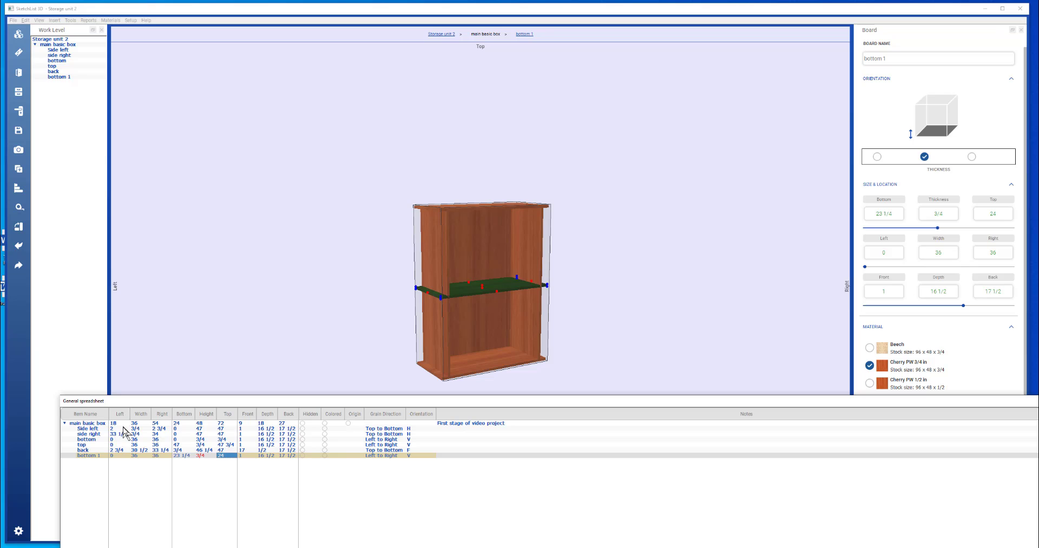
mouse_move(123, 434)
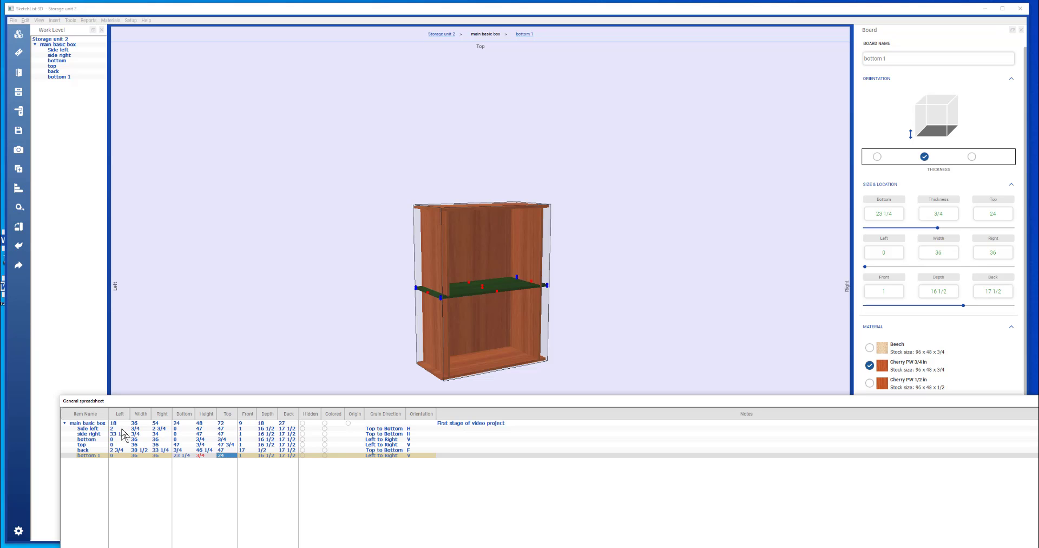
mouse_move(155, 482)
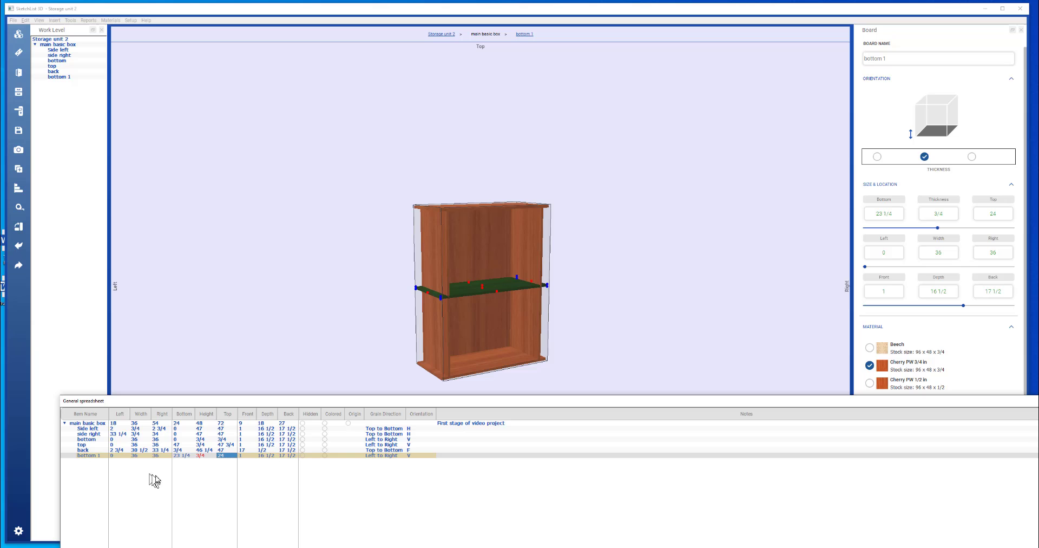
mouse_move(99, 459)
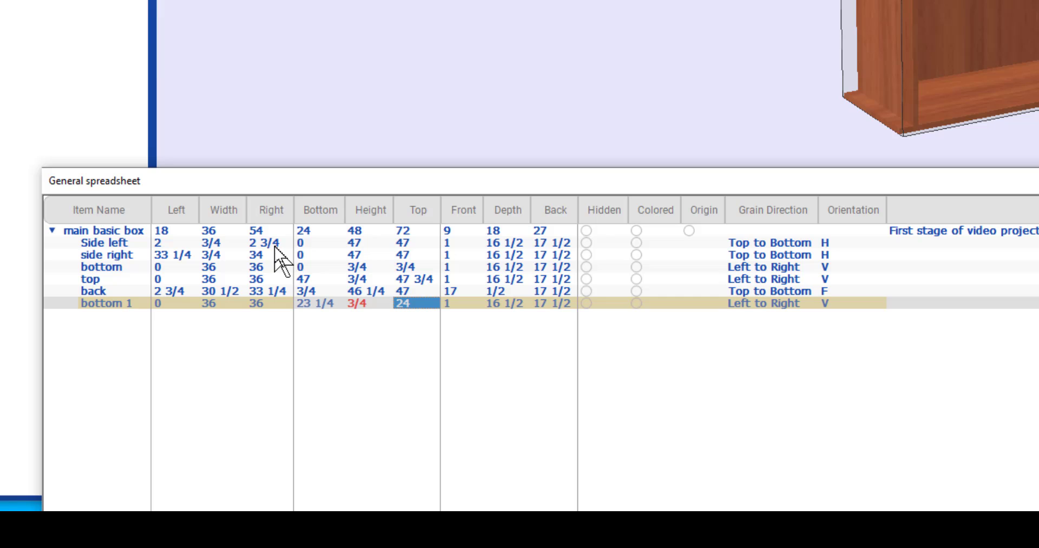
mouse_move(179, 323)
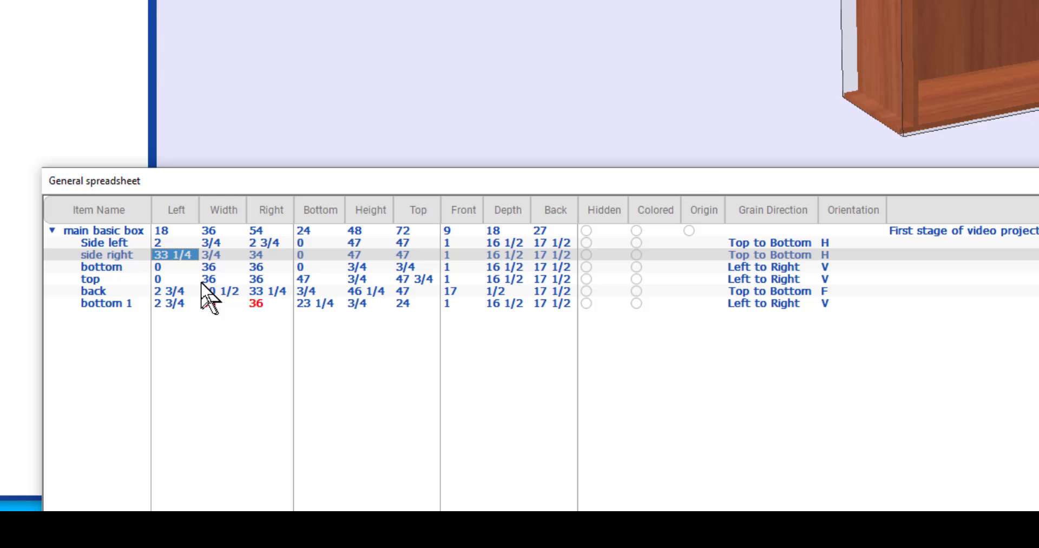
left_click(262, 303)
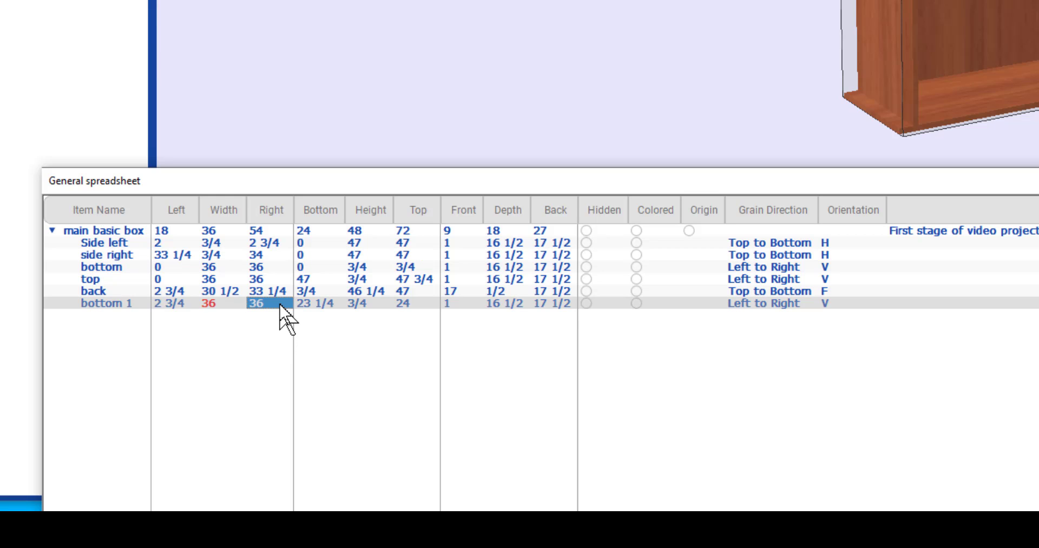
type("33 1/4")
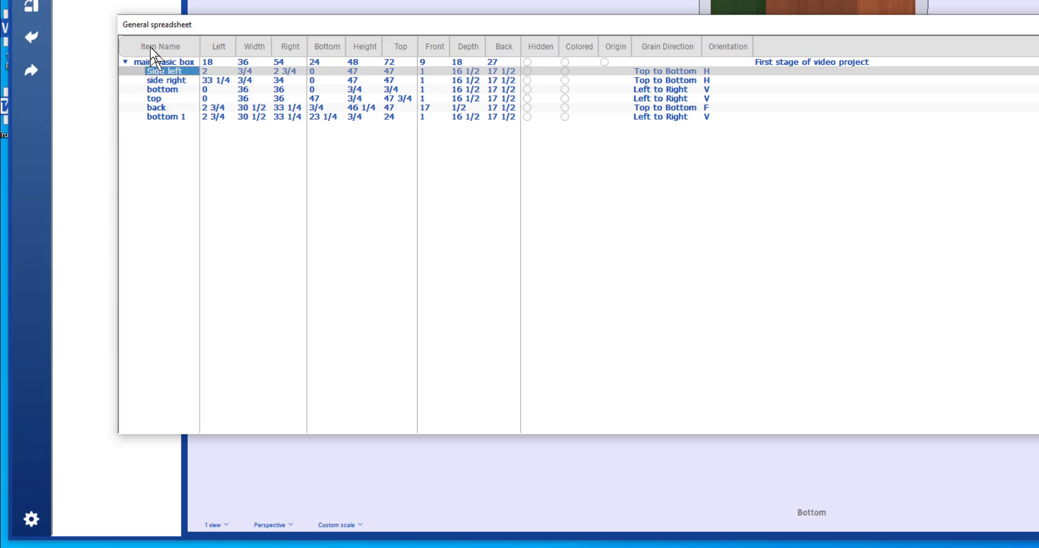
mouse_move(159, 62)
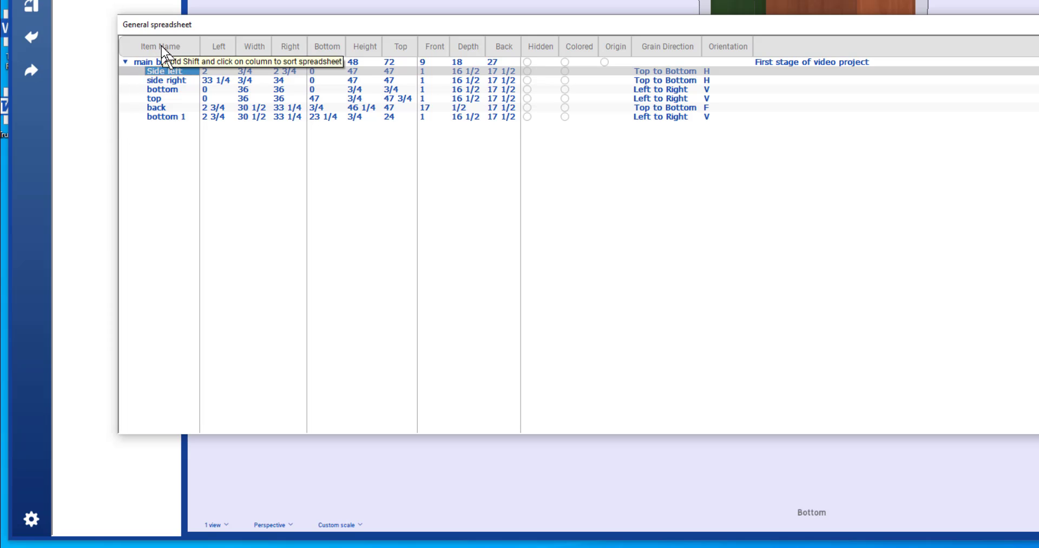
Sort the board rows alphabetically by Item Name: back, bottom, bottom 1, side right, top.
left_click(159, 47)
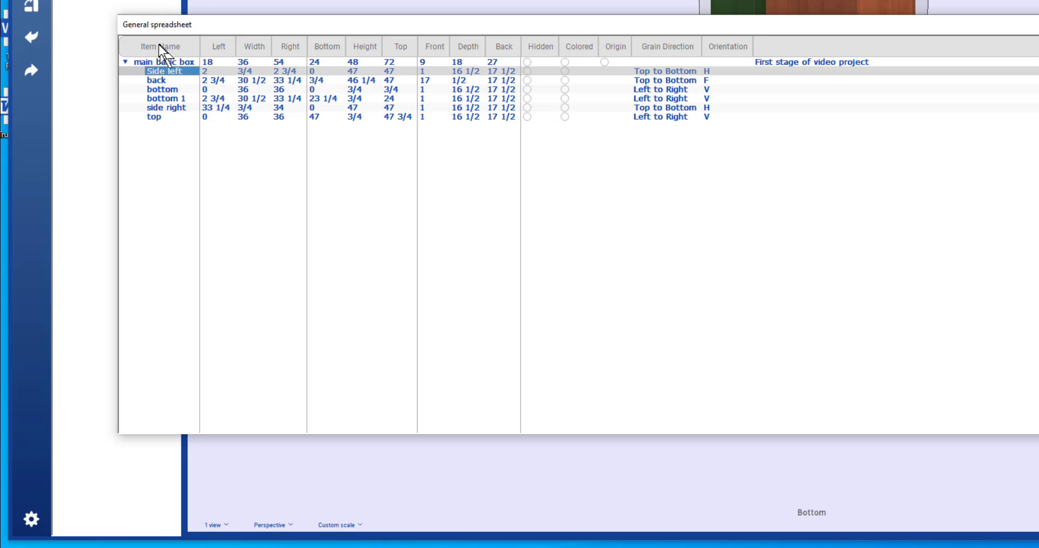
mouse_move(299, 44)
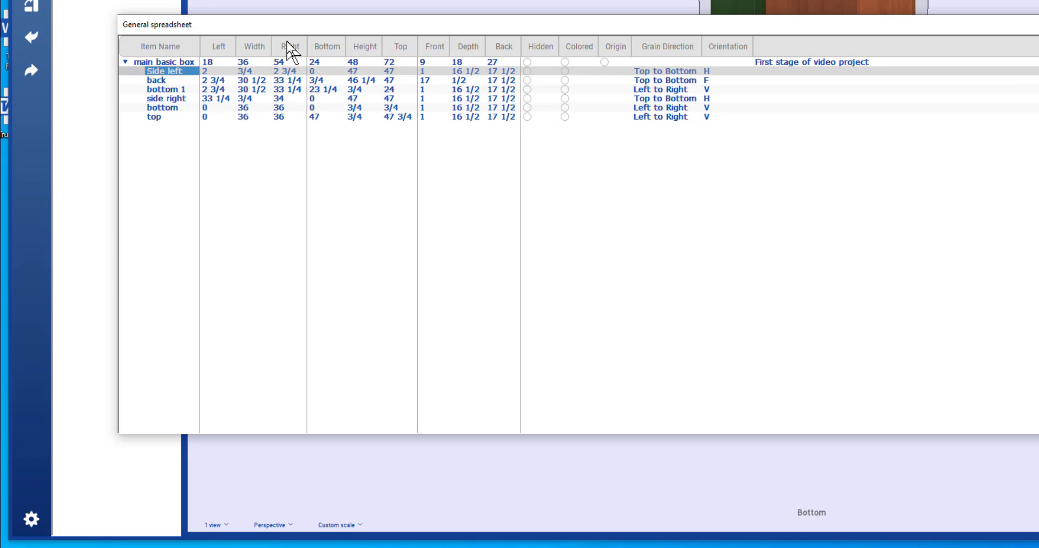
mouse_move(220, 68)
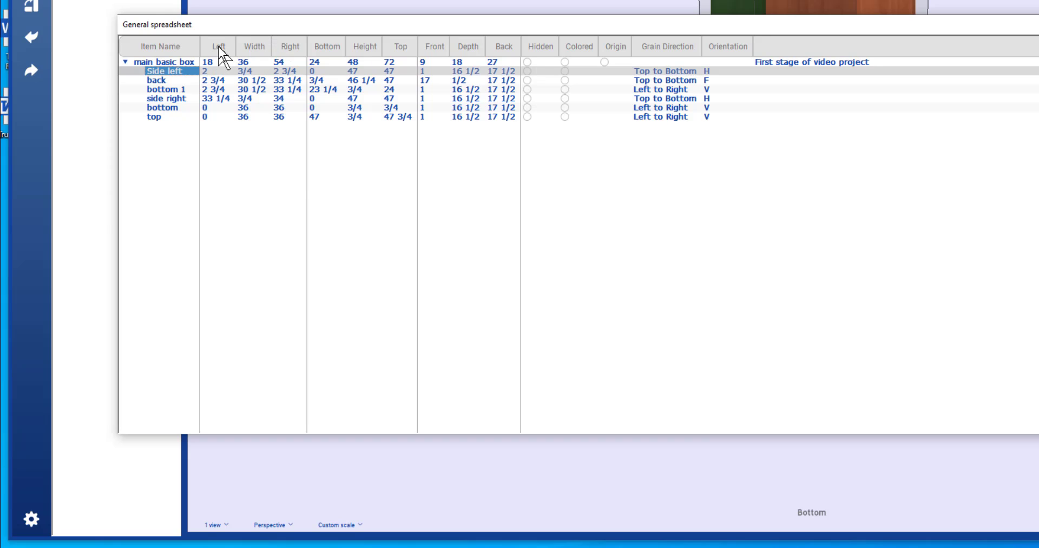
Filter the Left column to show only boards with value 2, then apply it.
left_click(219, 46)
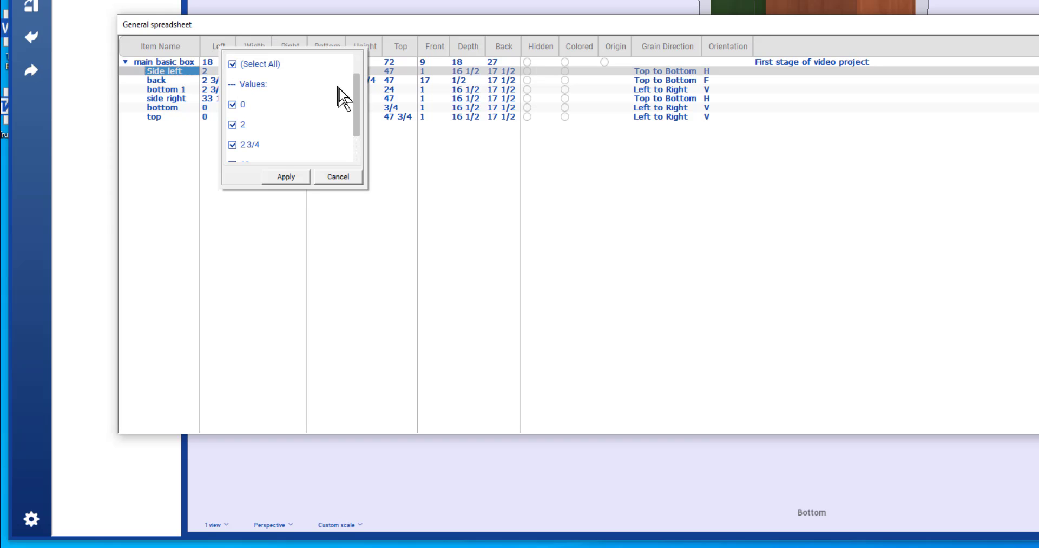
scroll("down", 3)
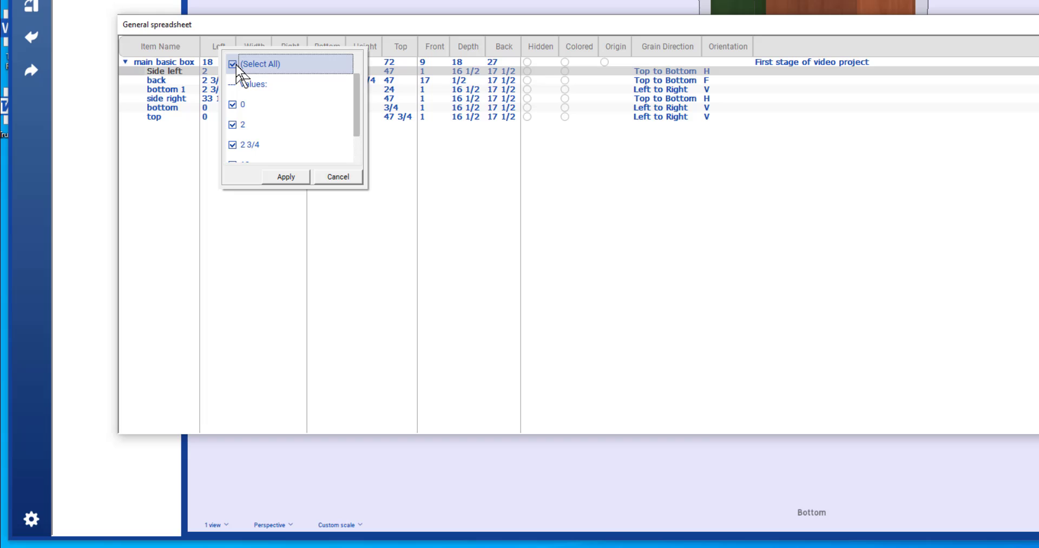
left_click(229, 64)
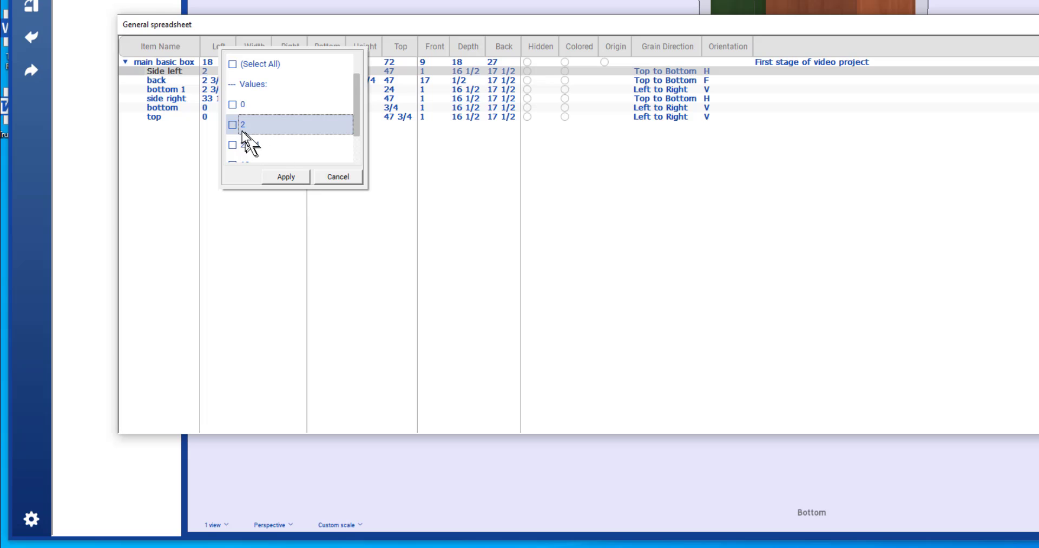
left_click(231, 125)
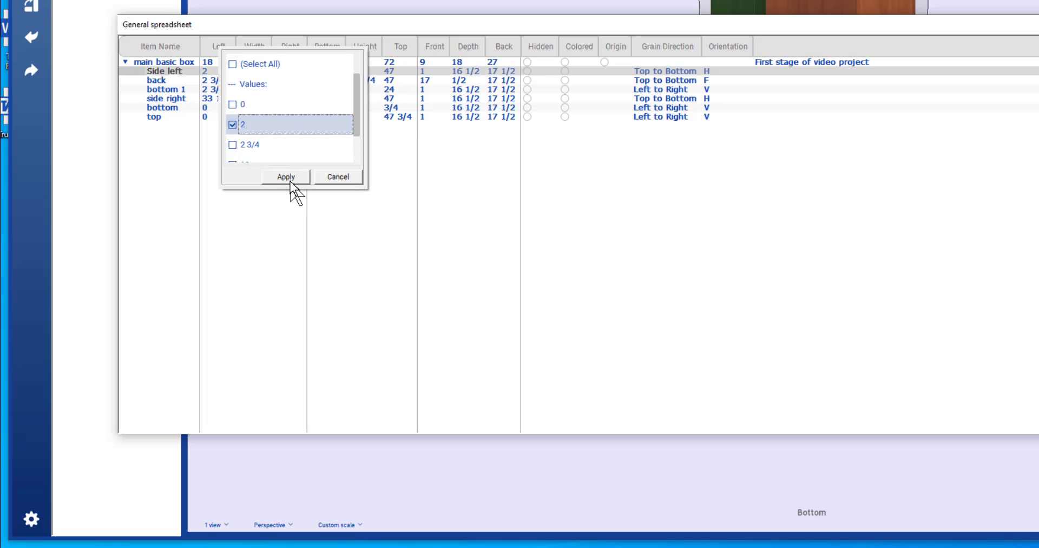
left_click(285, 191)
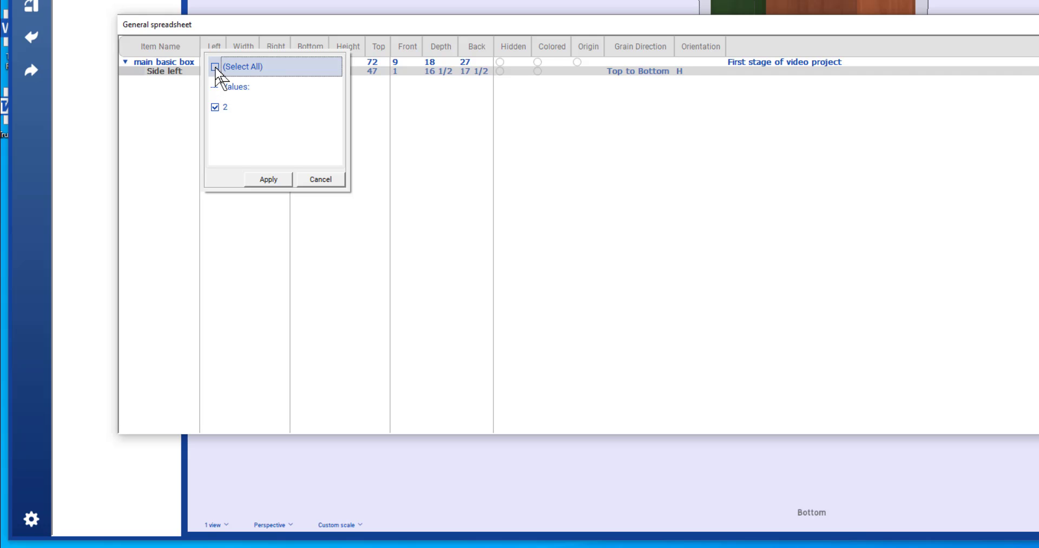
left_click(269, 180)
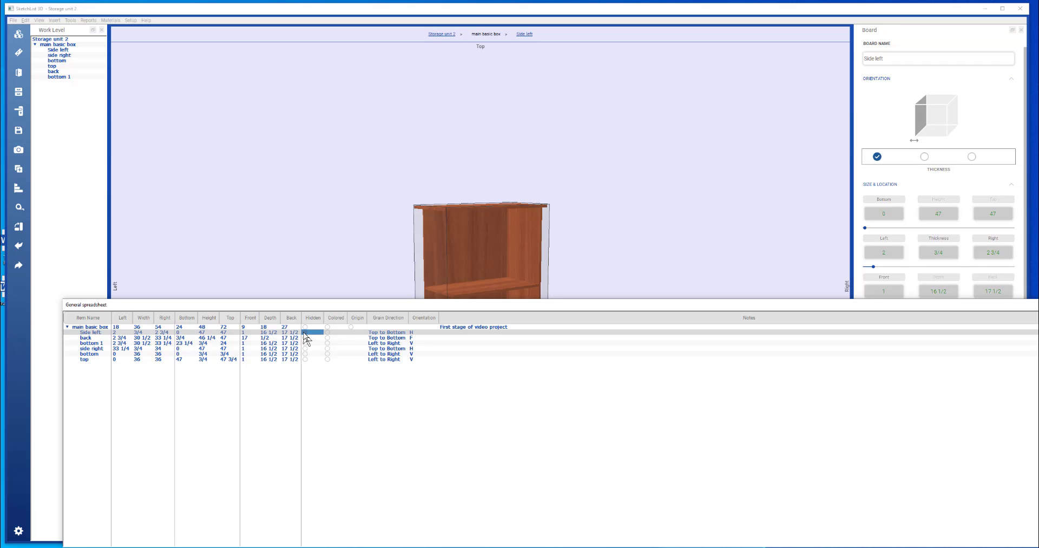
Select the Side left row so the board highlights in the 3D view.
left_click(91, 332)
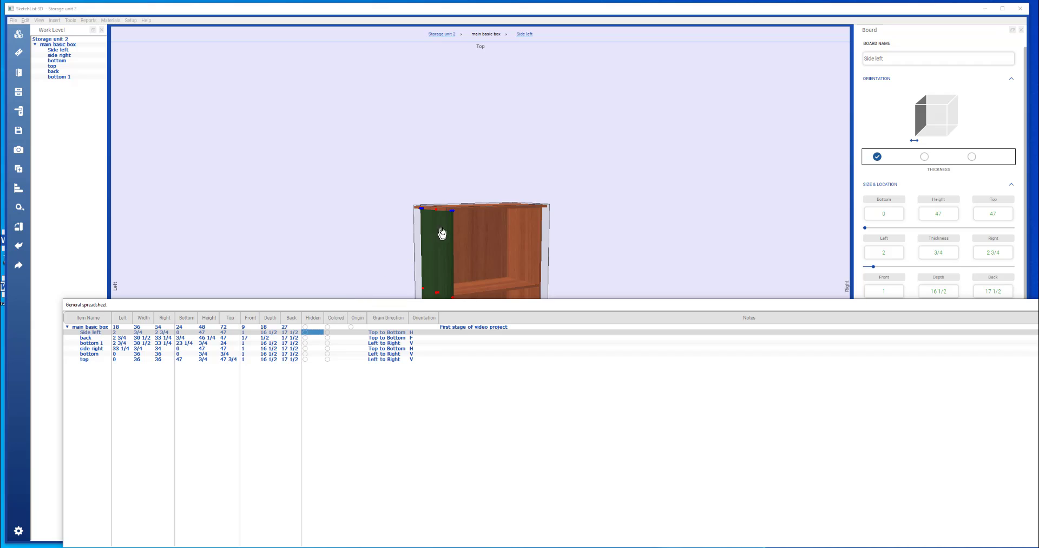
mouse_move(487, 264)
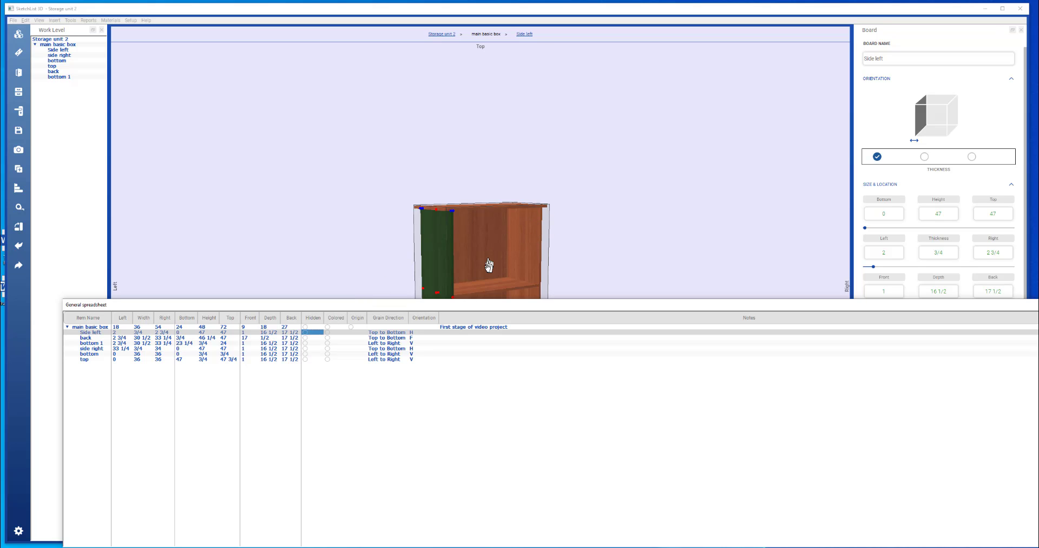
mouse_move(340, 370)
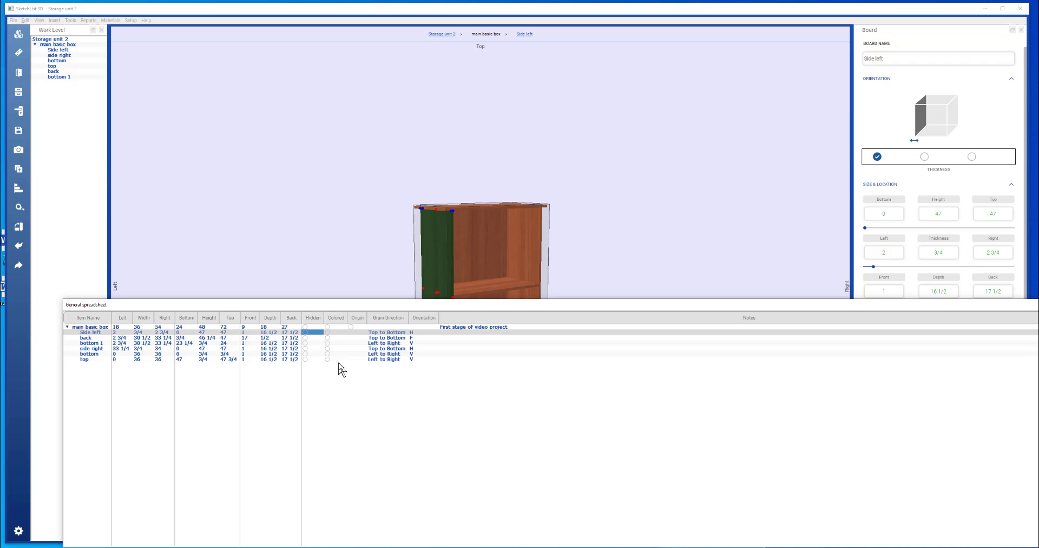
mouse_move(329, 339)
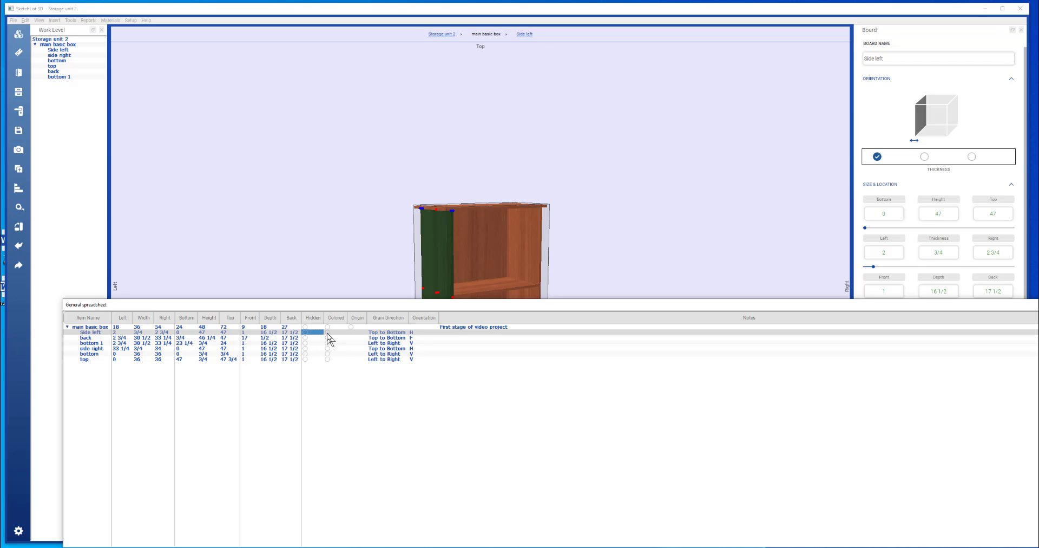
mouse_move(360, 360)
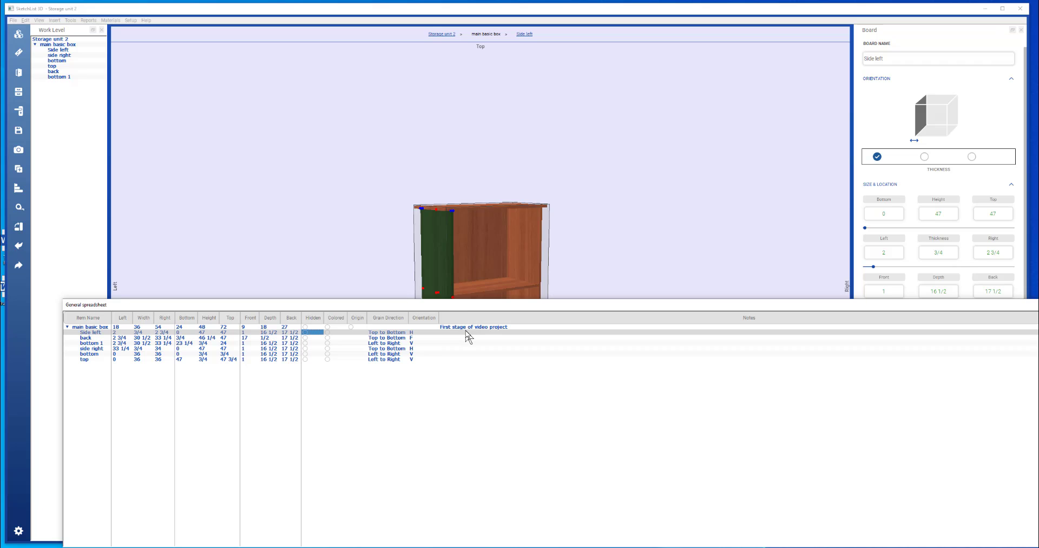
mouse_move(396, 323)
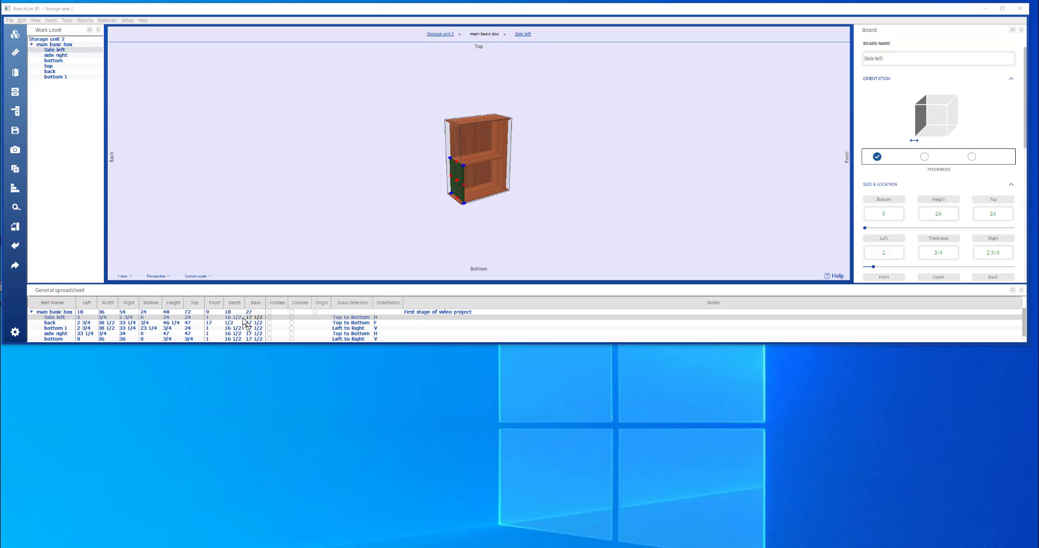
Show the Side left row's context actions: Highlight, Export, Orientation, Delete.
right_click(234, 317)
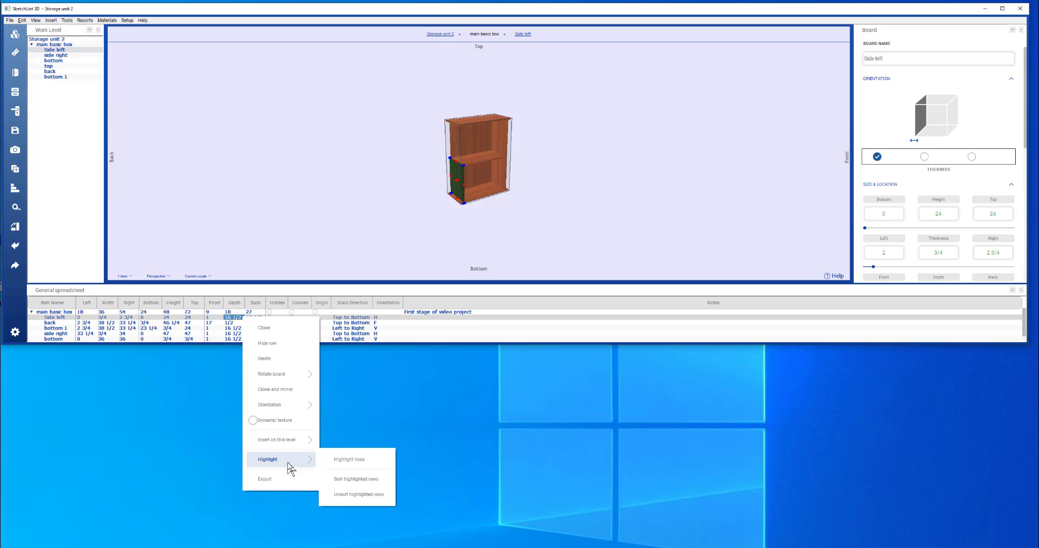
mouse_move(338, 482)
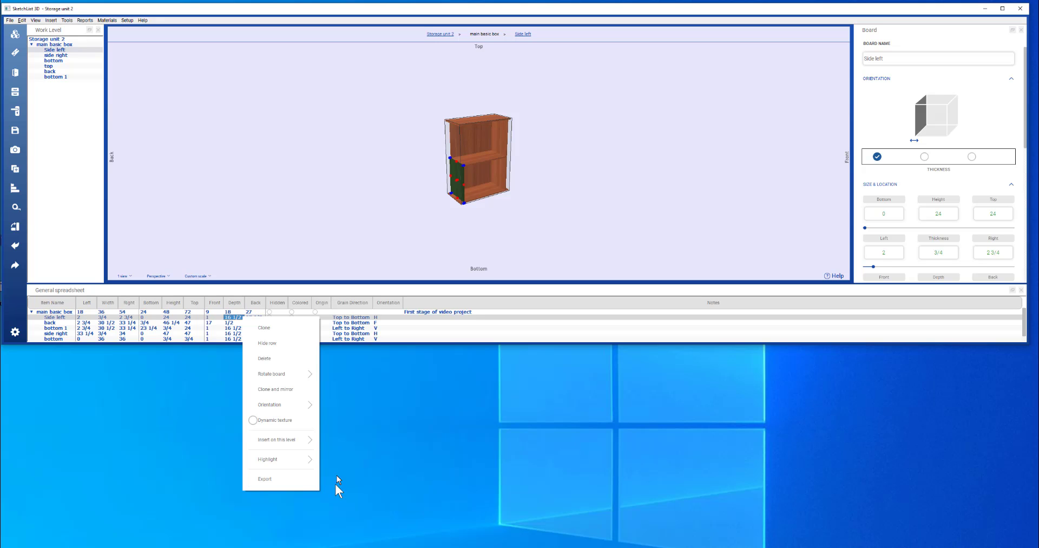
mouse_move(291, 460)
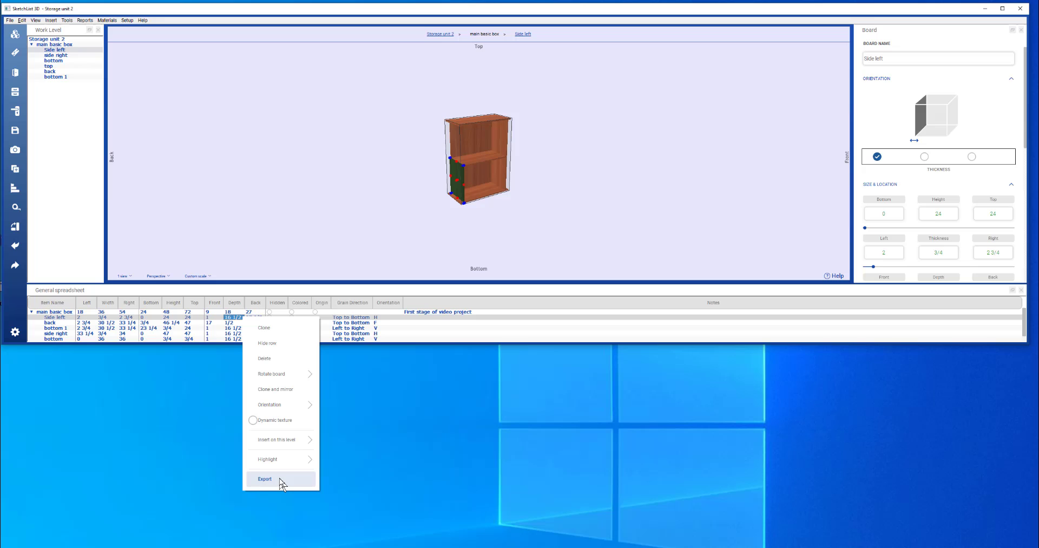
mouse_move(269, 405)
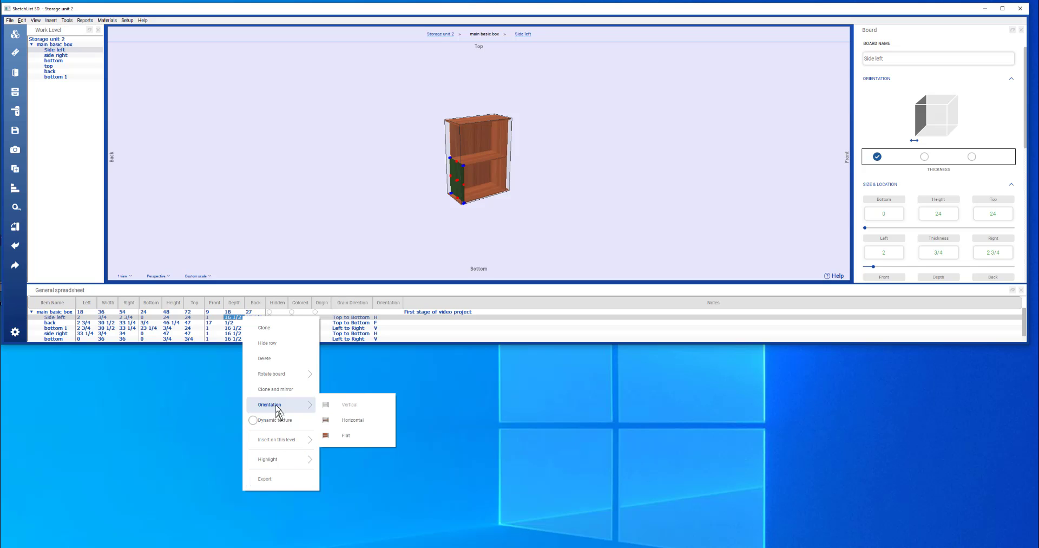
mouse_move(280, 401)
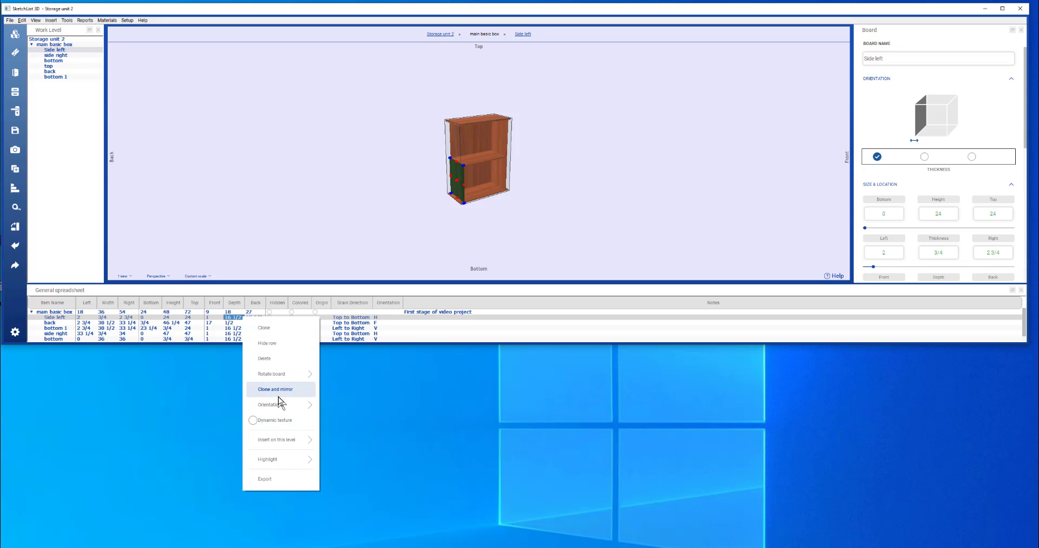
mouse_move(270, 371)
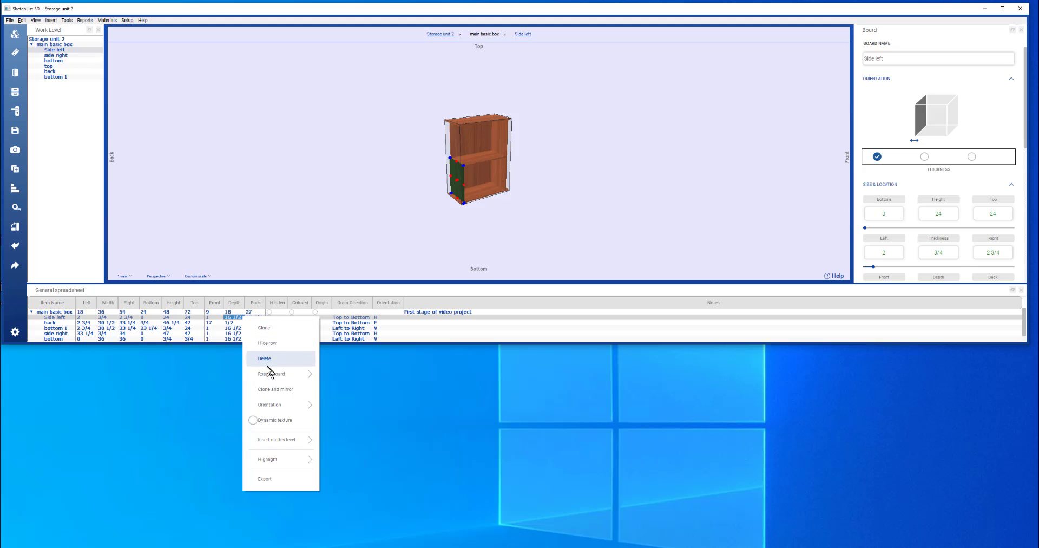